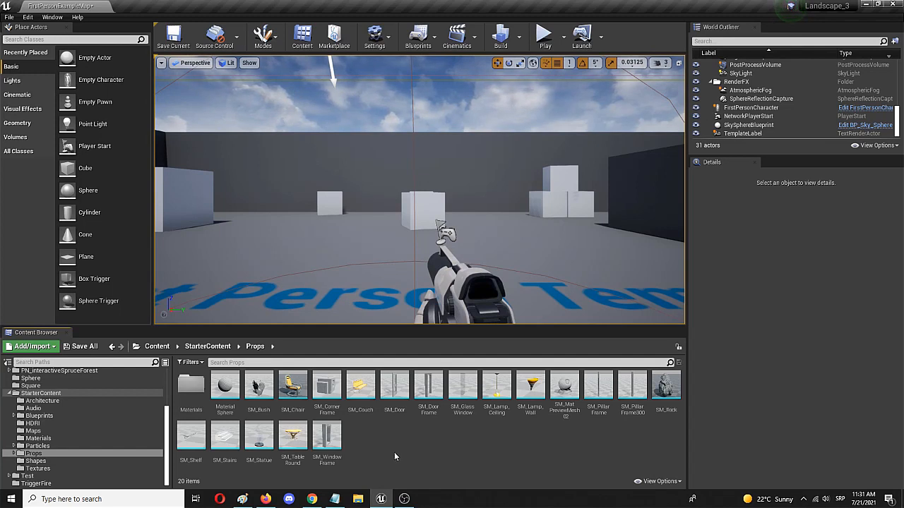
mouse_move(381, 442)
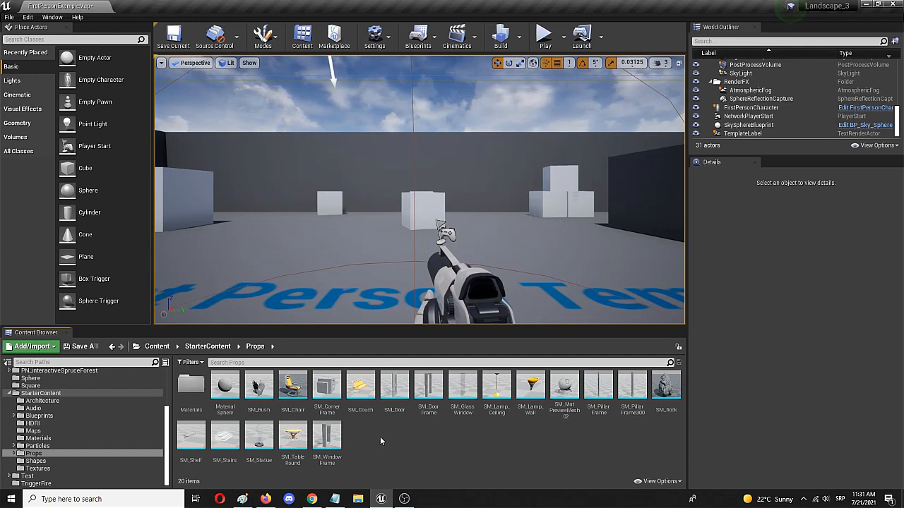
mouse_move(607, 446)
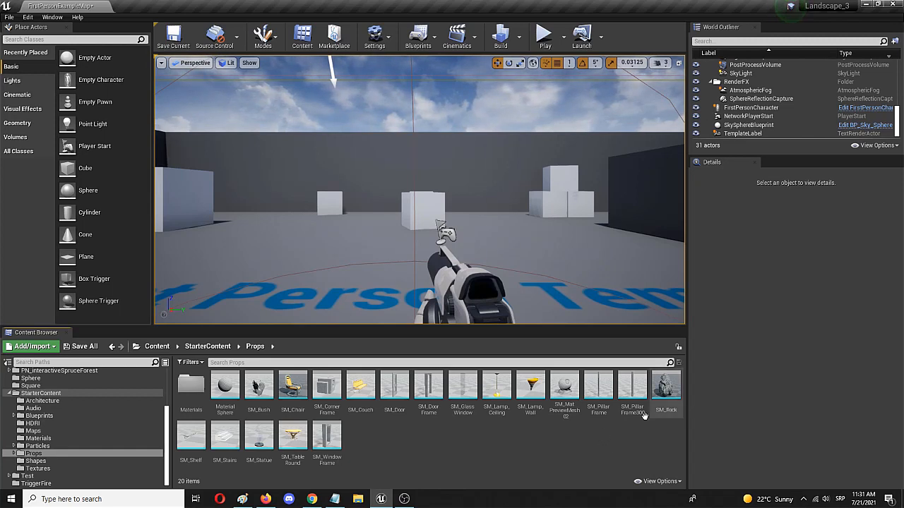
mouse_move(664, 384)
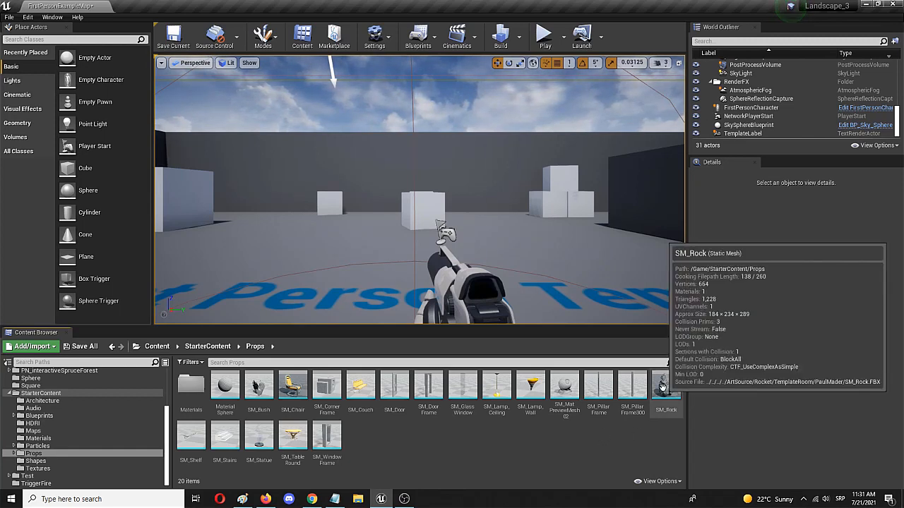
mouse_move(584, 425)
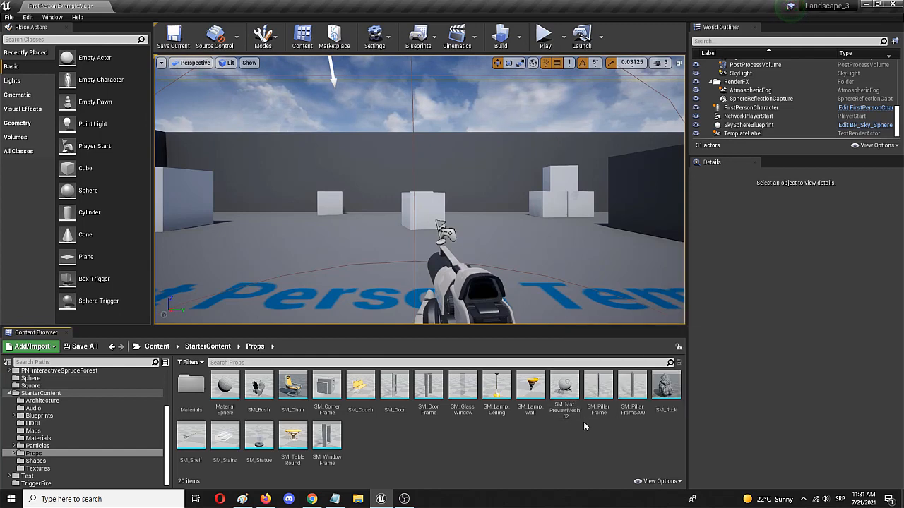
- Generate the SM_Rock_DM destructible mesh from SM_Rock through its context menu
right_click(665, 385)
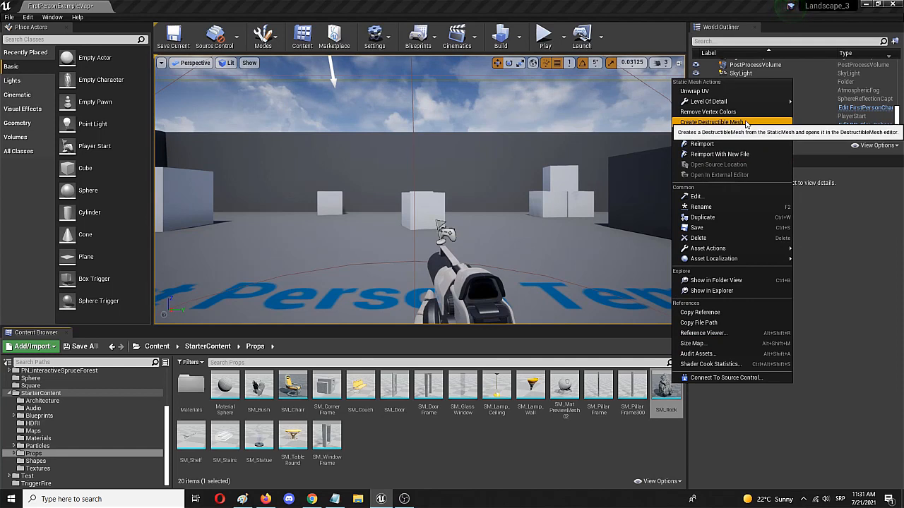
mouse_move(741, 122)
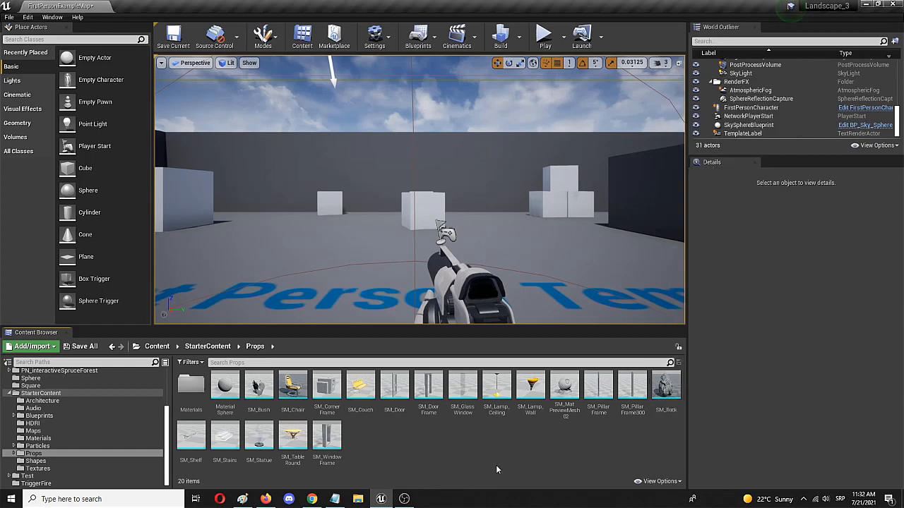
mouse_move(500, 464)
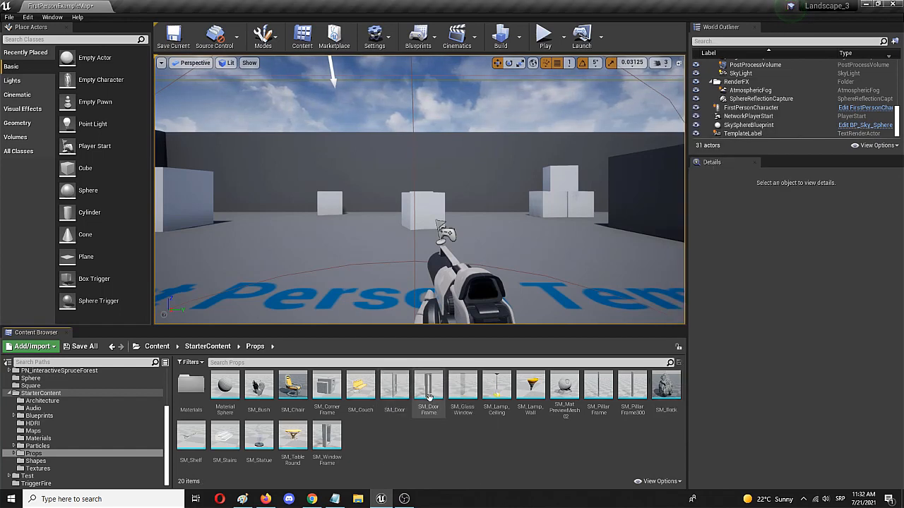
mouse_move(429, 385)
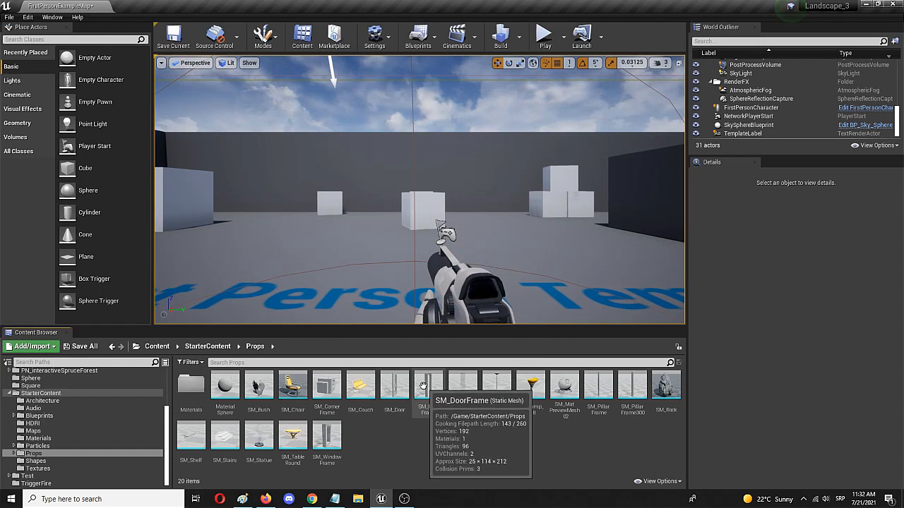
mouse_move(28, 17)
text(a)
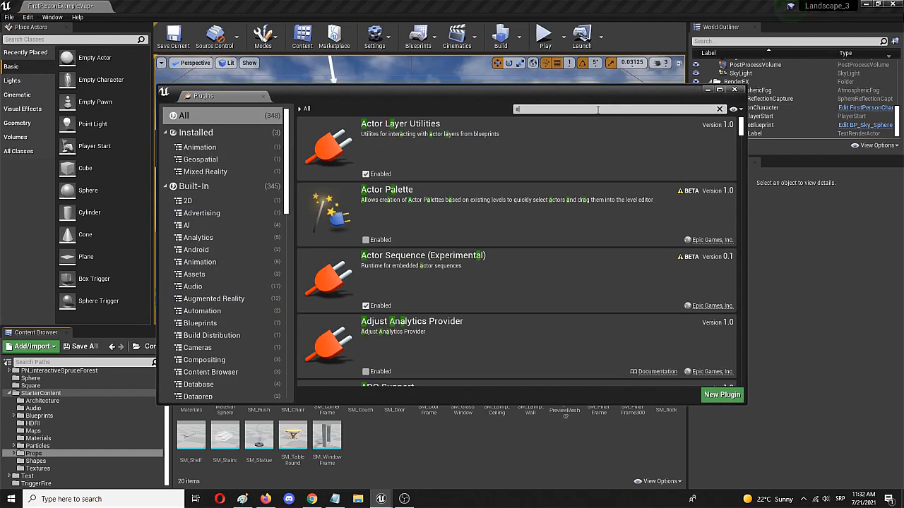
text(pex)
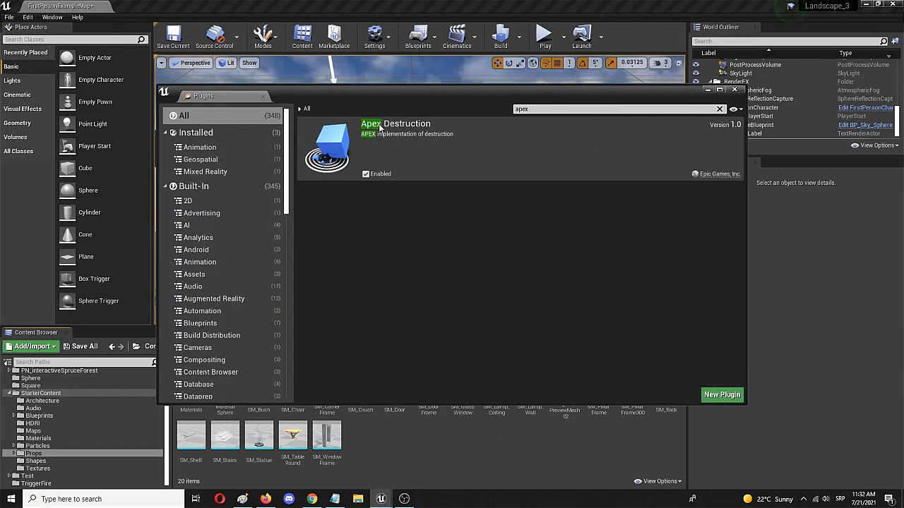
mouse_move(374, 111)
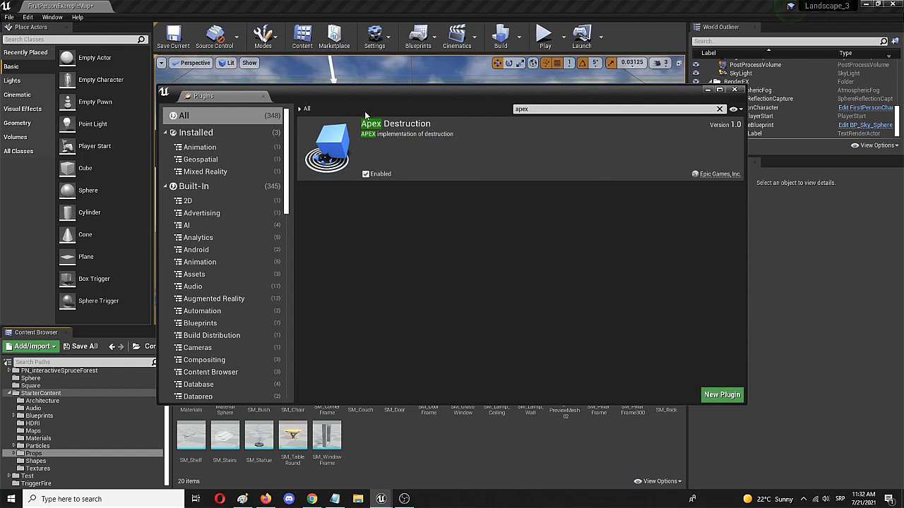
mouse_move(373, 149)
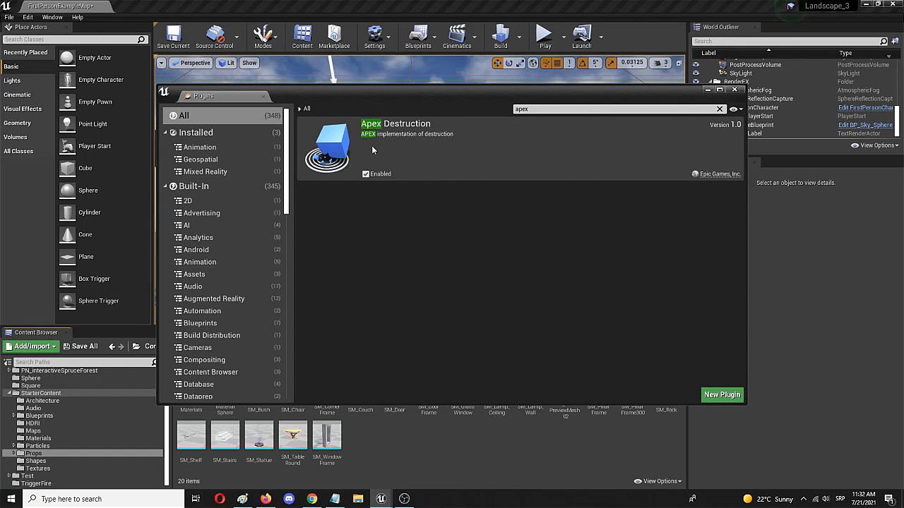
mouse_move(351, 157)
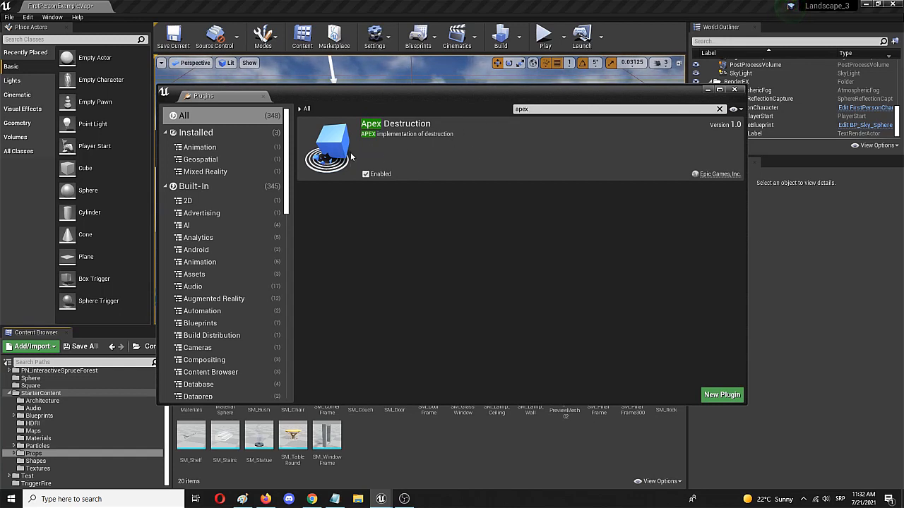
mouse_move(449, 165)
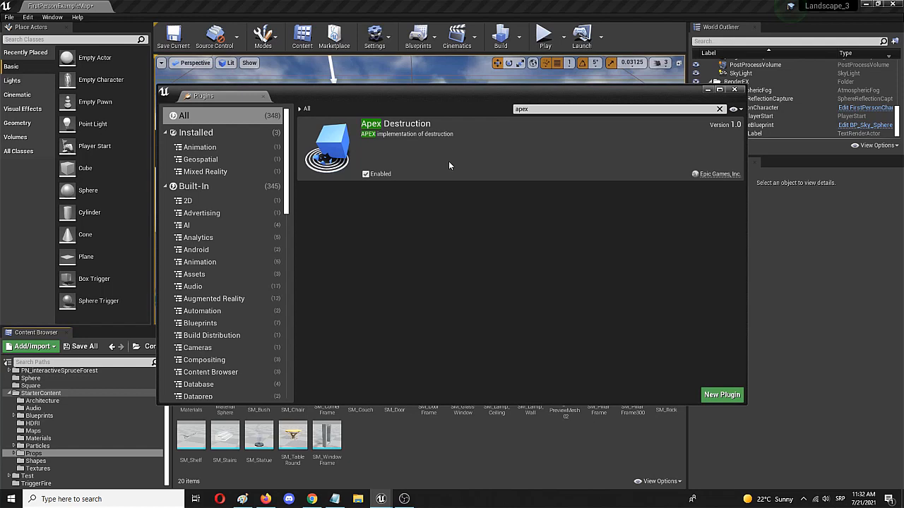
mouse_move(437, 163)
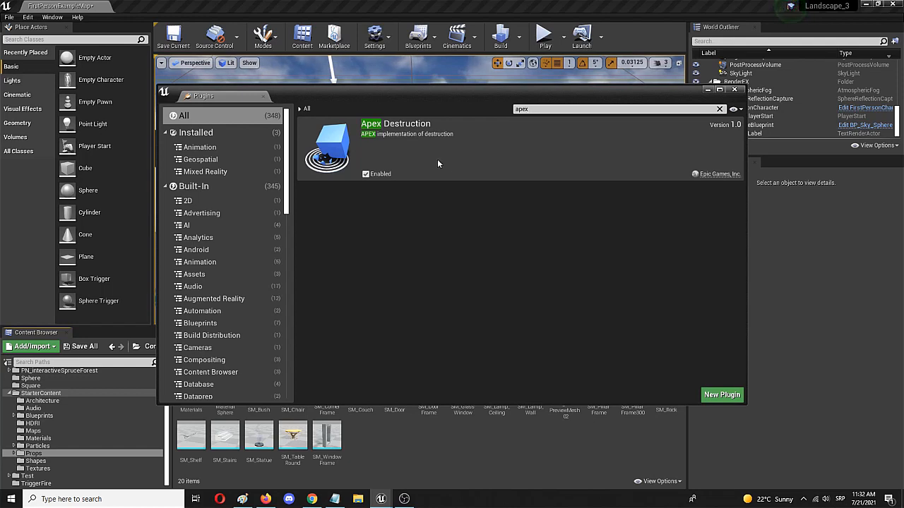
mouse_move(440, 169)
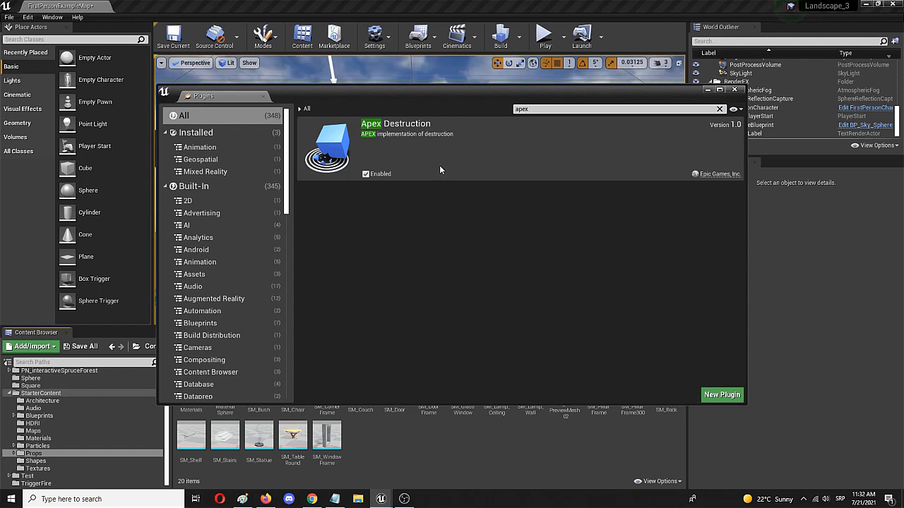
mouse_move(481, 161)
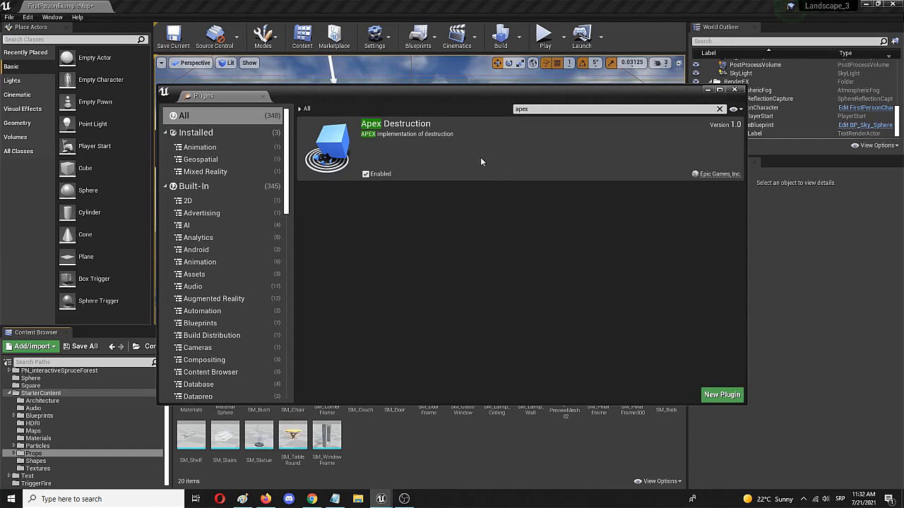
mouse_move(523, 177)
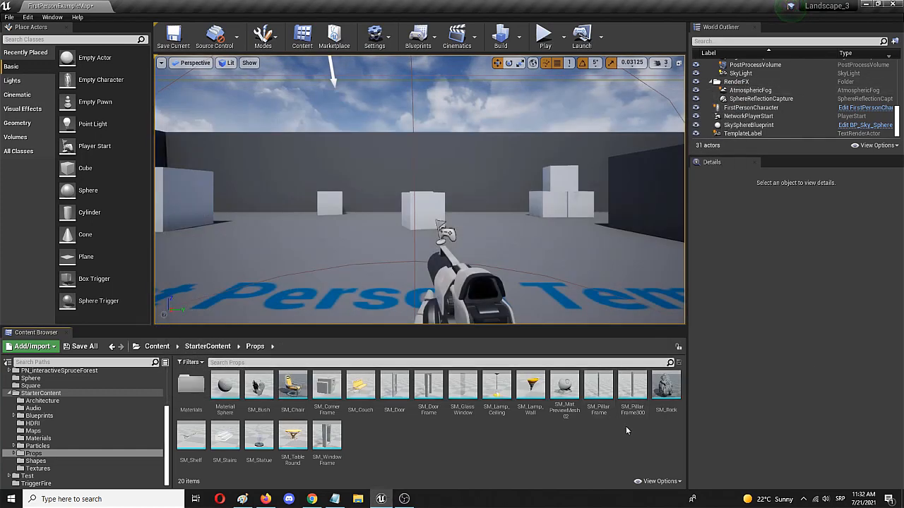
click(665, 385)
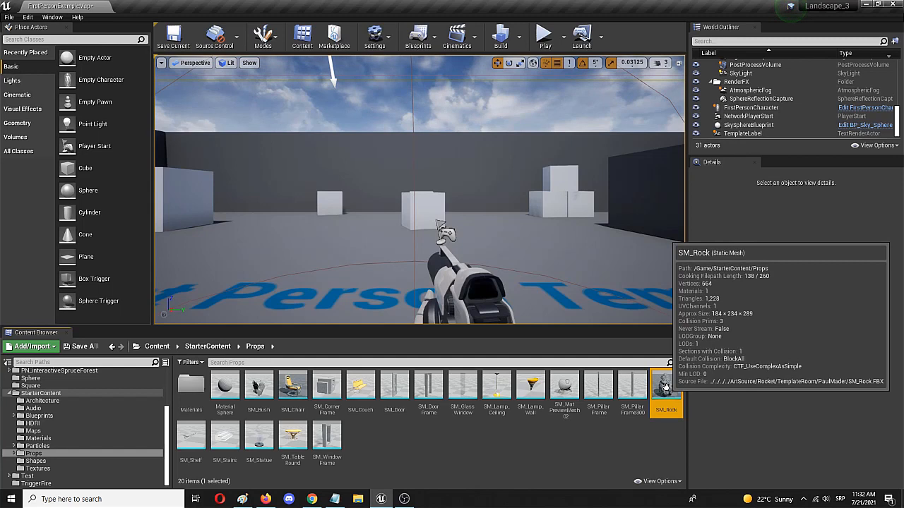
right_click(665, 388)
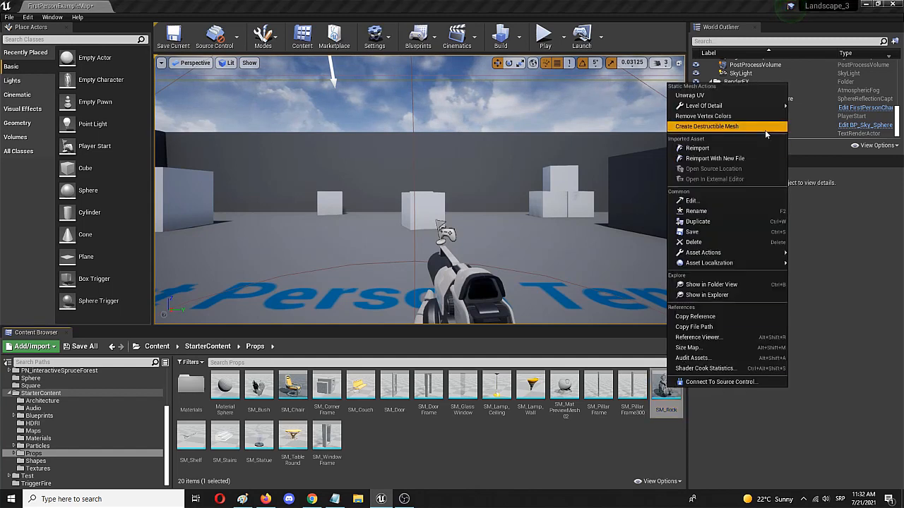
mouse_move(727, 126)
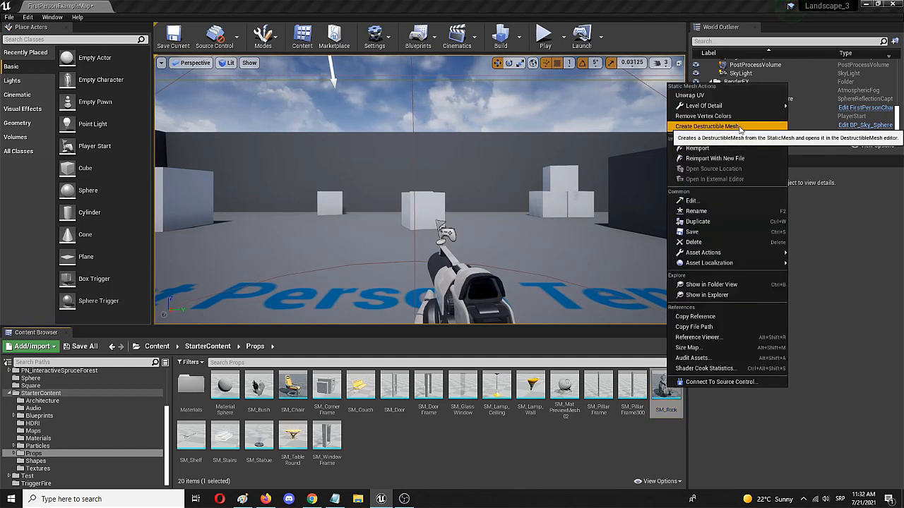
click(713, 126)
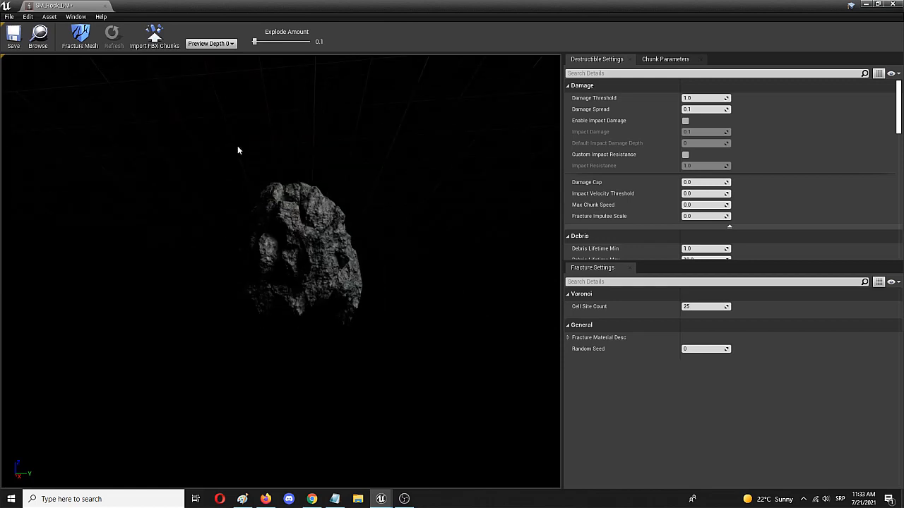
mouse_move(394, 181)
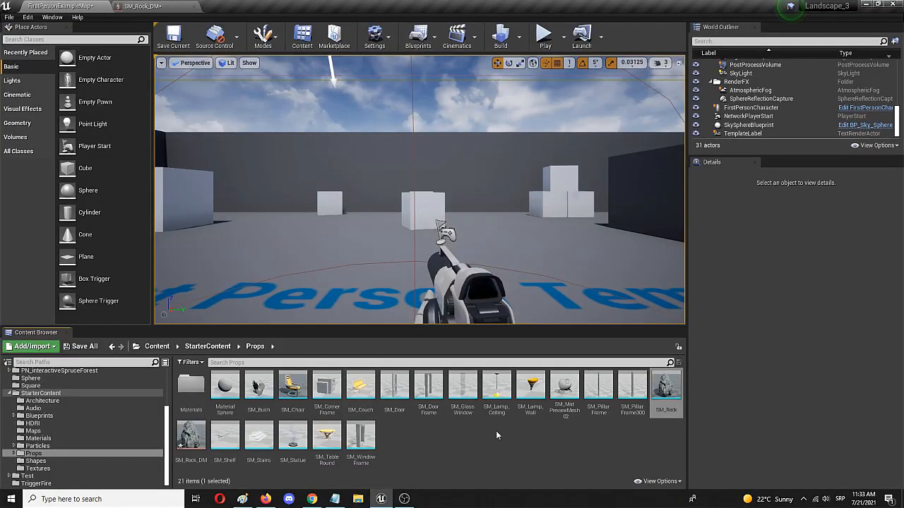
mouse_move(191, 434)
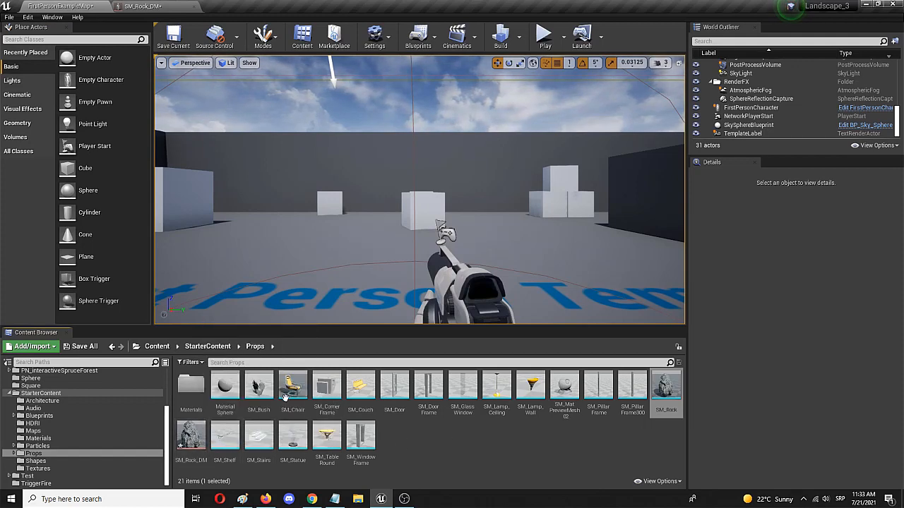
mouse_move(191, 438)
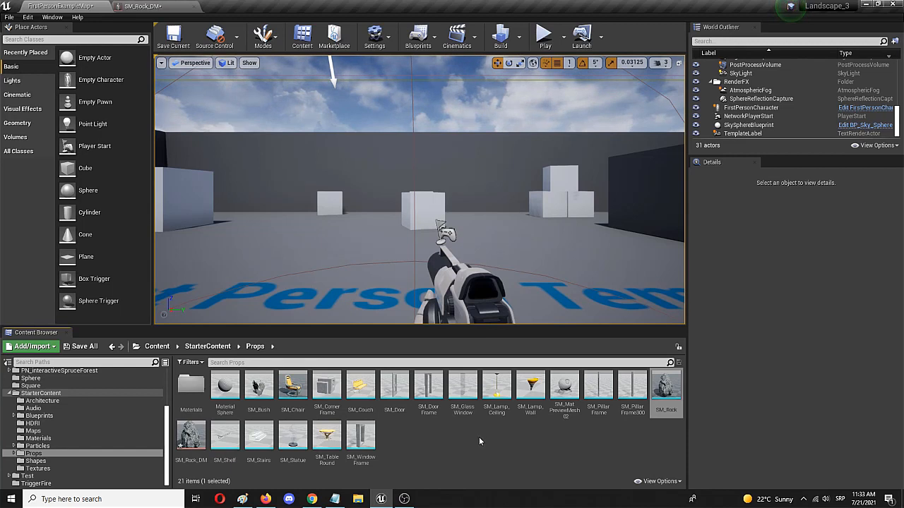
mouse_move(191, 435)
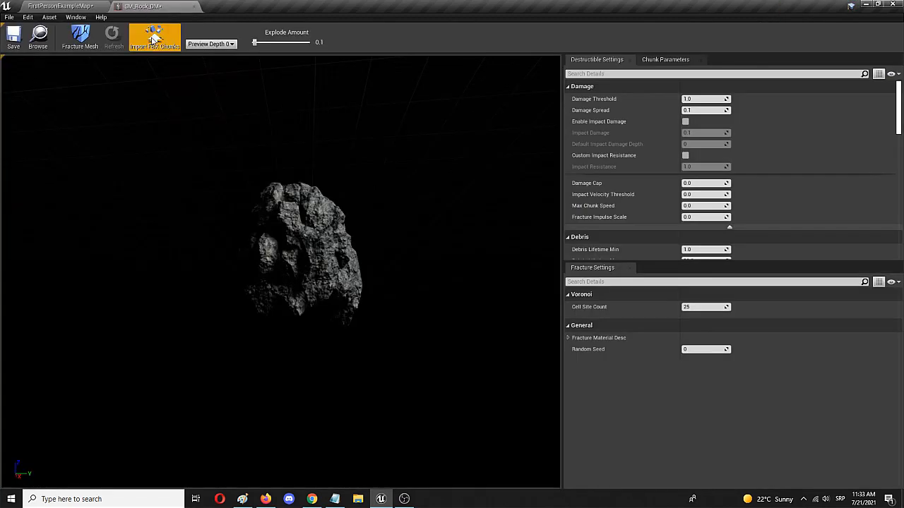
mouse_move(205, 252)
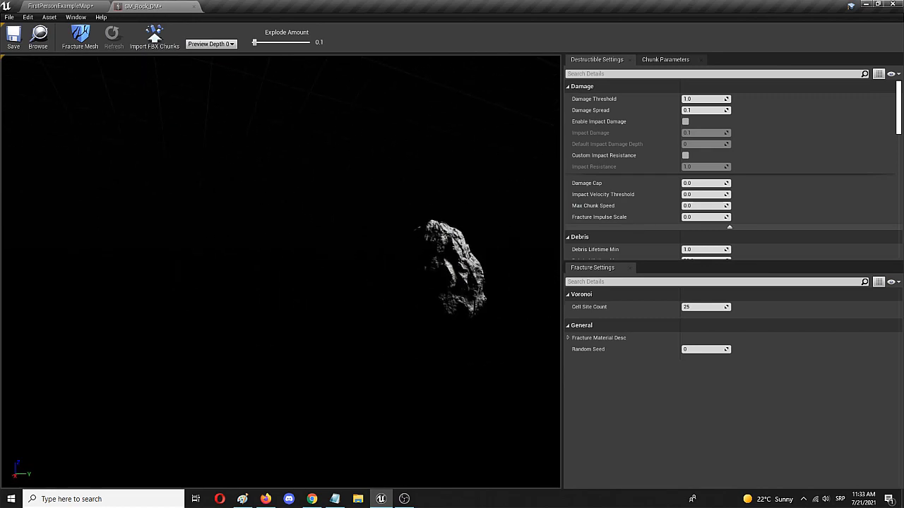
drag(452, 275, 353, 275)
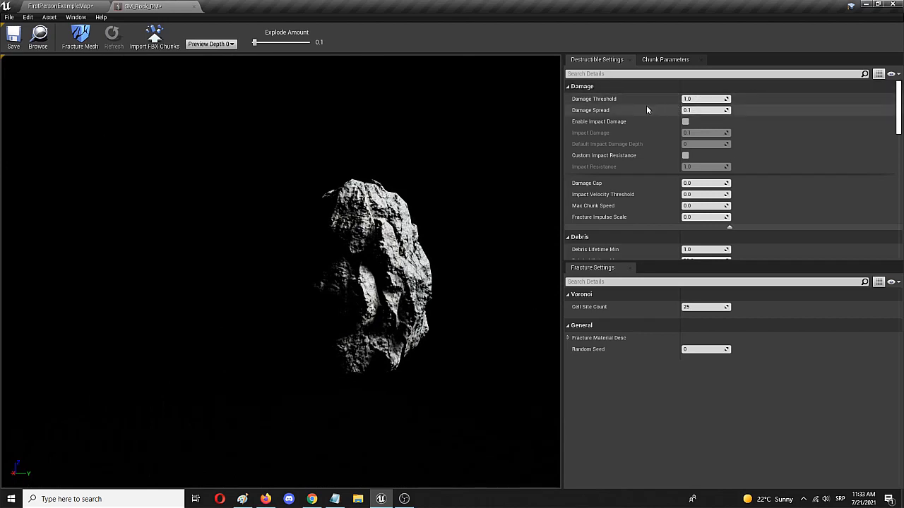
mouse_move(621, 99)
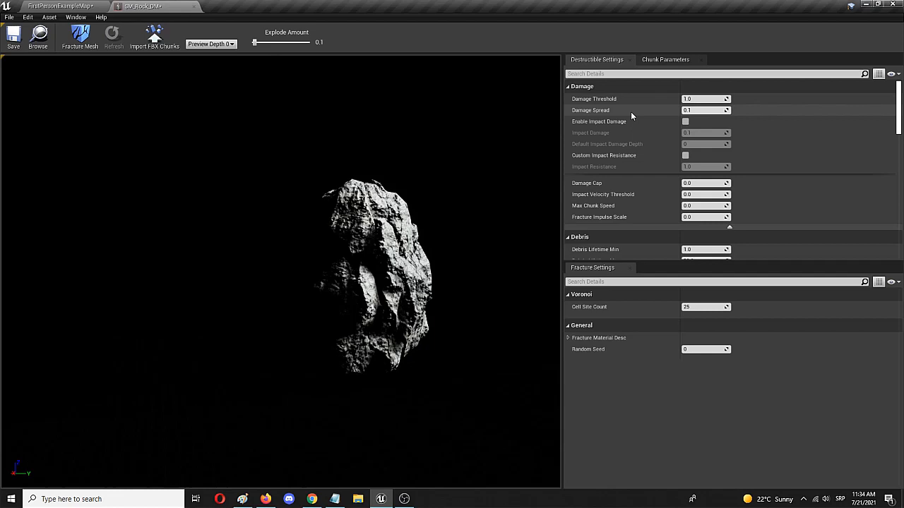
mouse_move(623, 107)
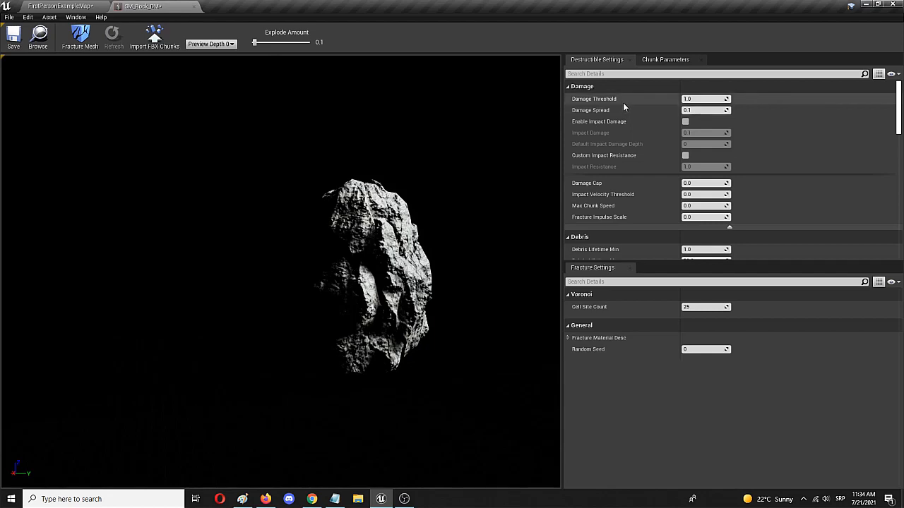
mouse_move(618, 192)
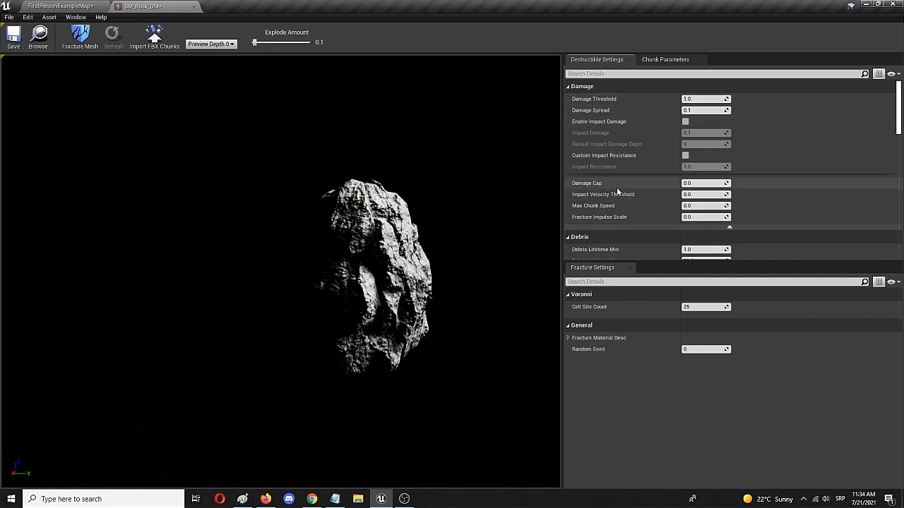
mouse_move(673, 125)
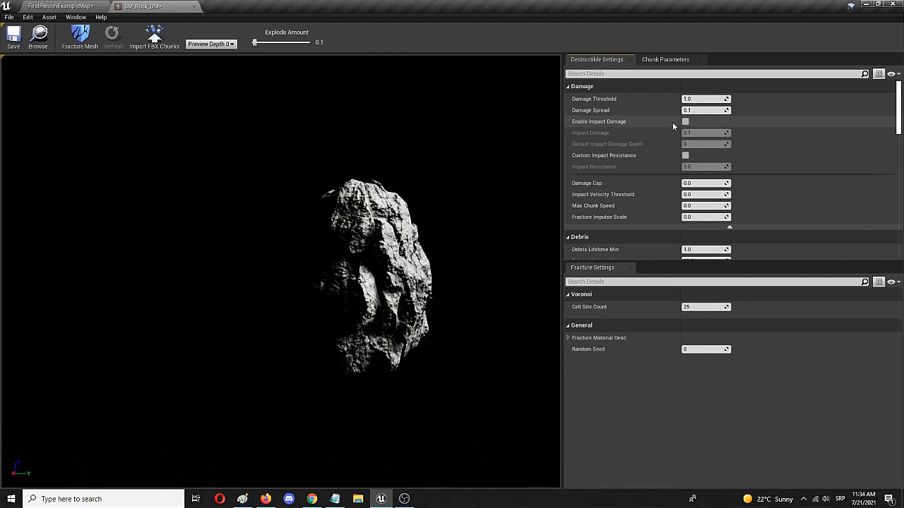
- Tick Enable Impact Damage in SM_Rock_DM's Damage settings
click(685, 122)
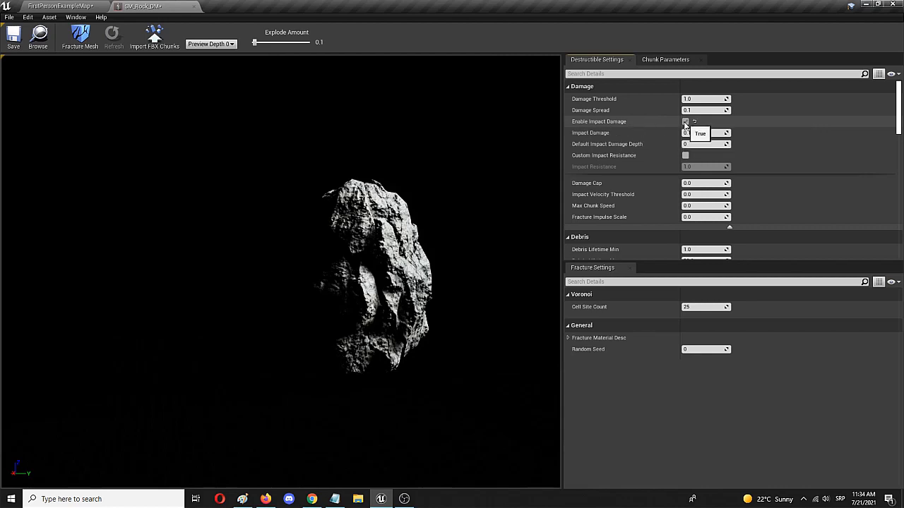
click(685, 121)
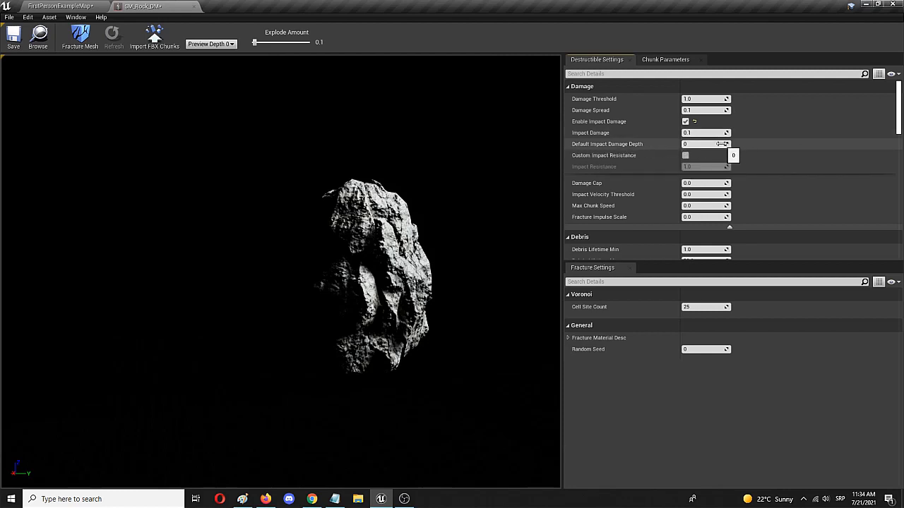
mouse_move(80, 35)
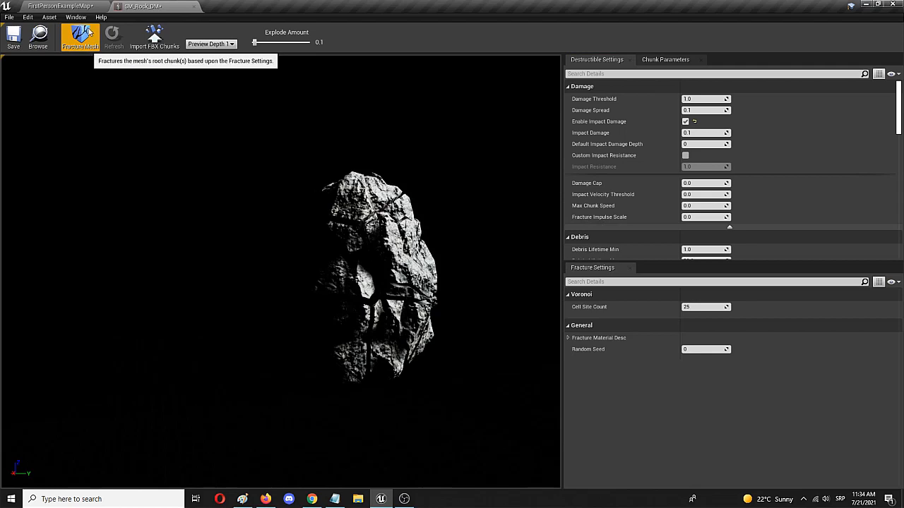
mouse_move(264, 52)
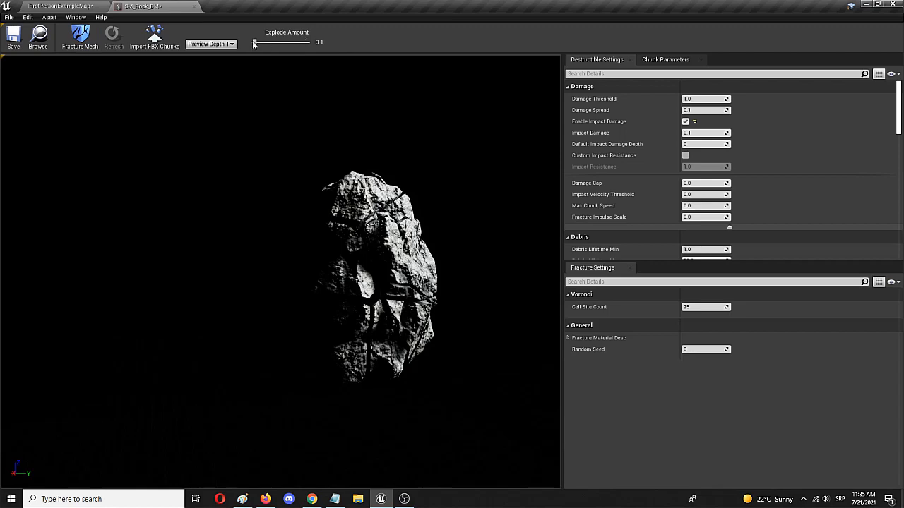
drag(254, 42, 272, 42)
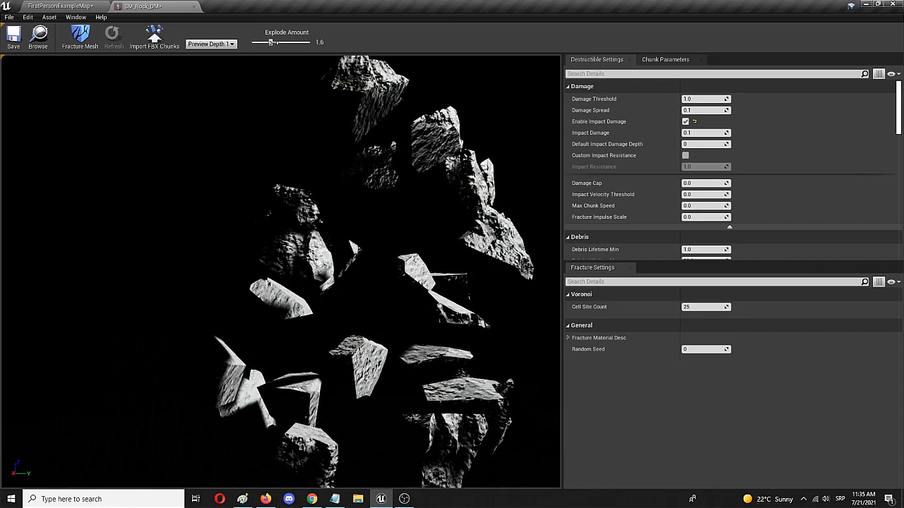
drag(271, 43, 275, 42)
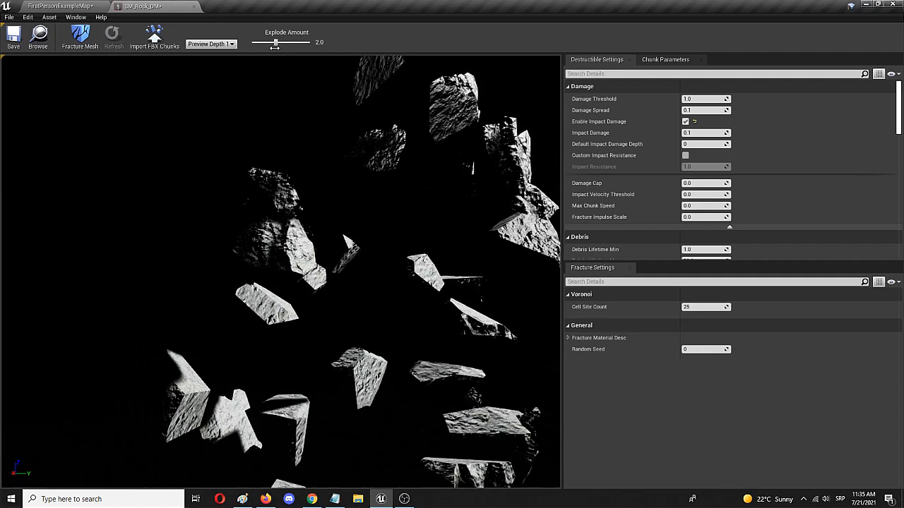
drag(275, 41, 267, 41)
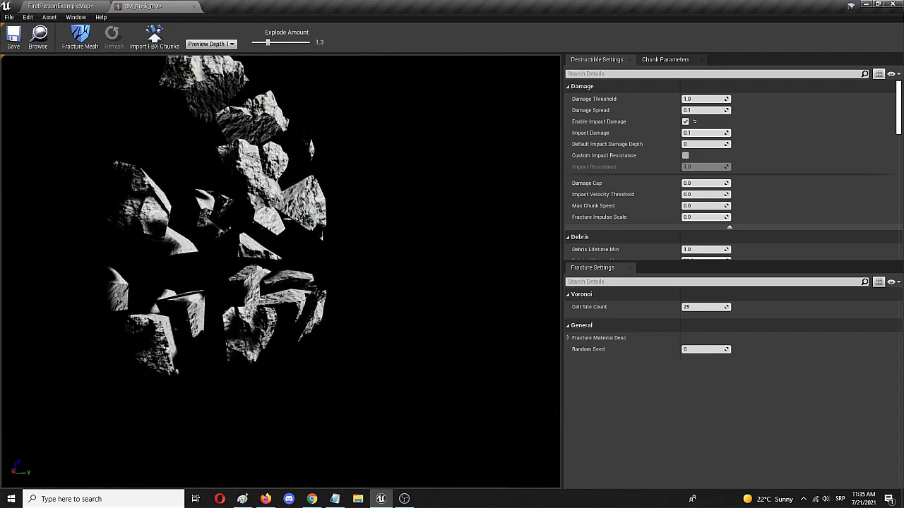
drag(283, 42, 267, 43)
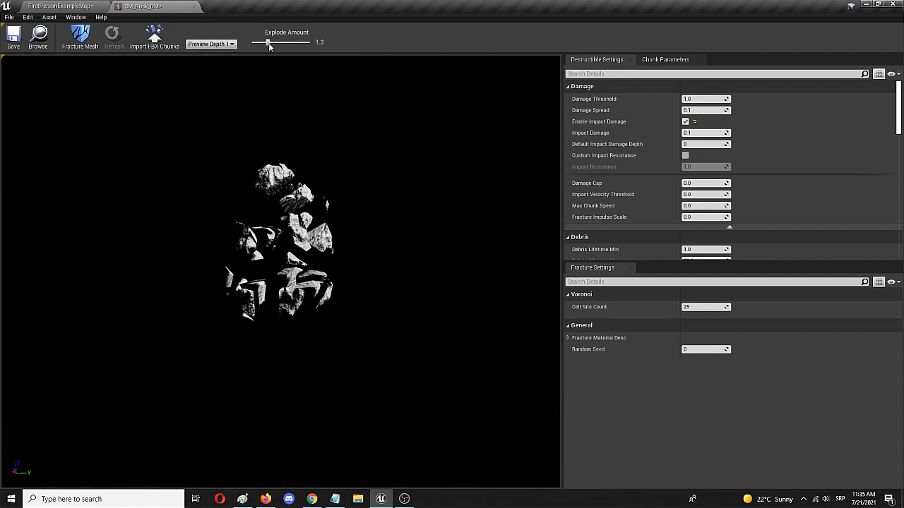
drag(269, 42, 277, 43)
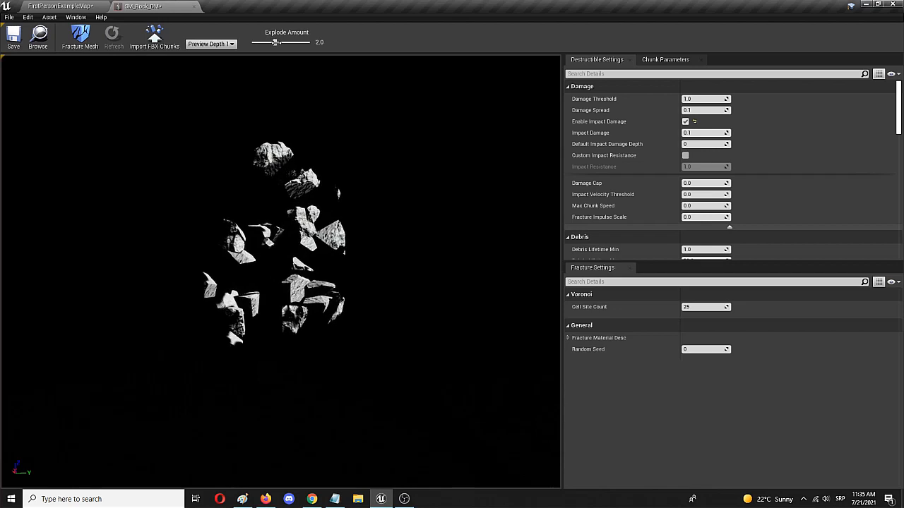
drag(277, 43, 262, 43)
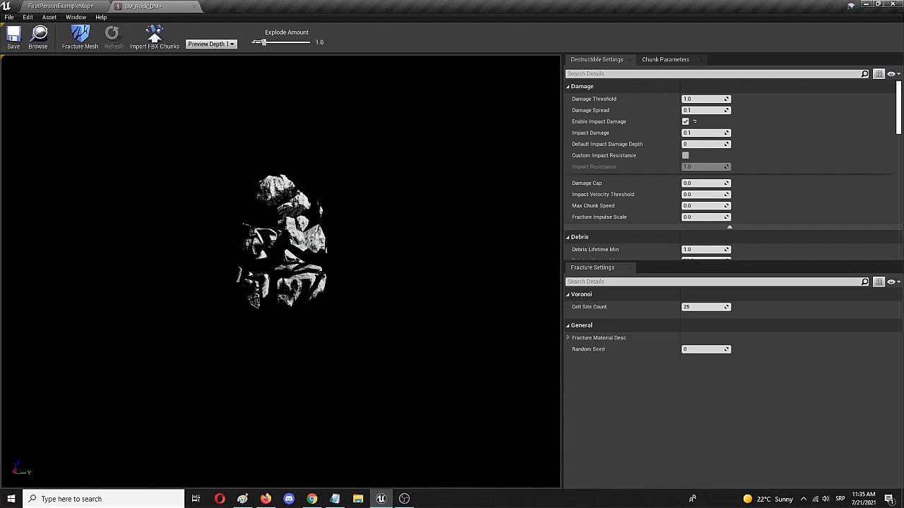
drag(265, 42, 304, 41)
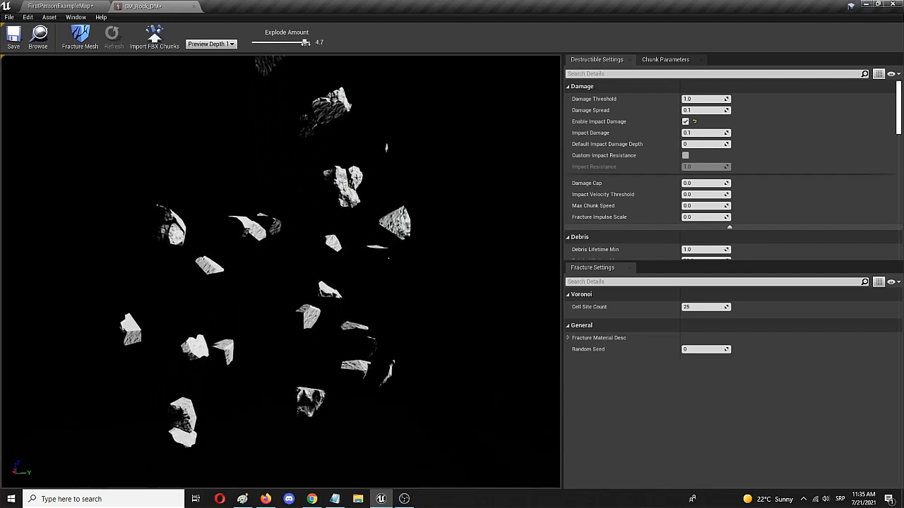
drag(300, 42, 254, 42)
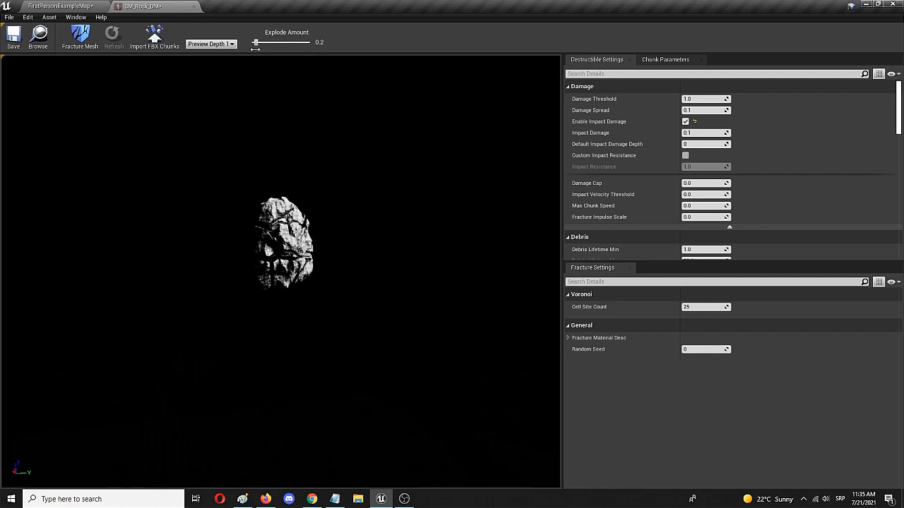
drag(283, 42, 254, 42)
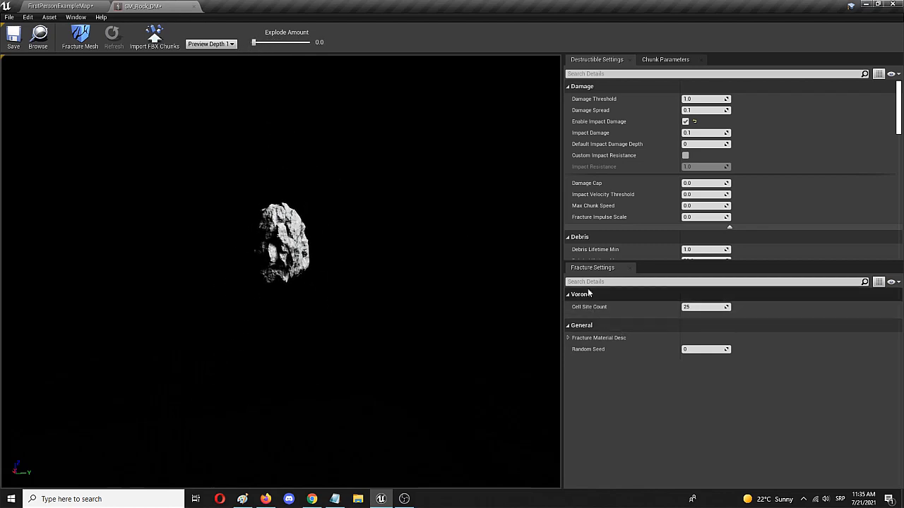
mouse_move(616, 304)
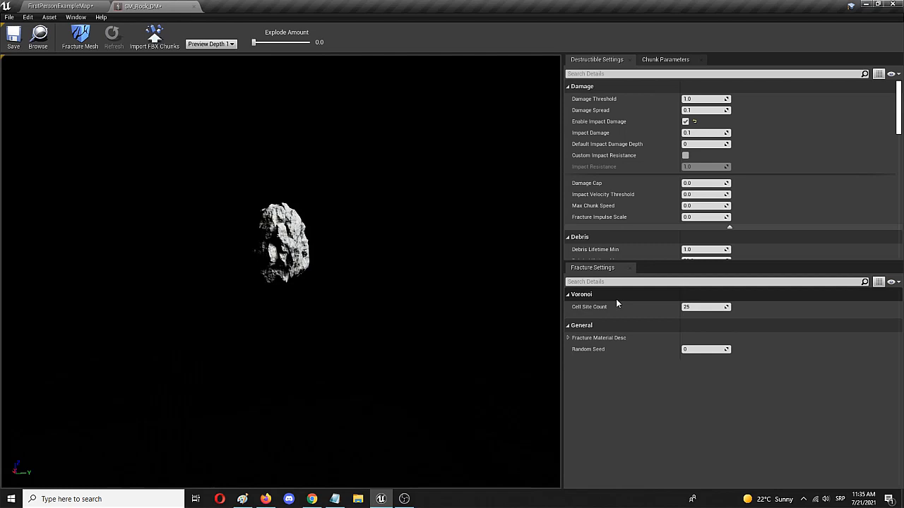
mouse_move(584, 306)
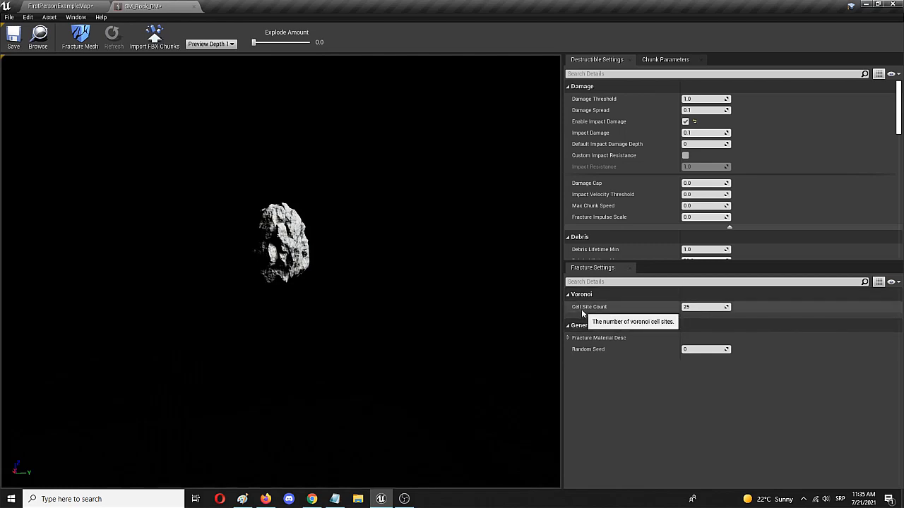
mouse_move(621, 310)
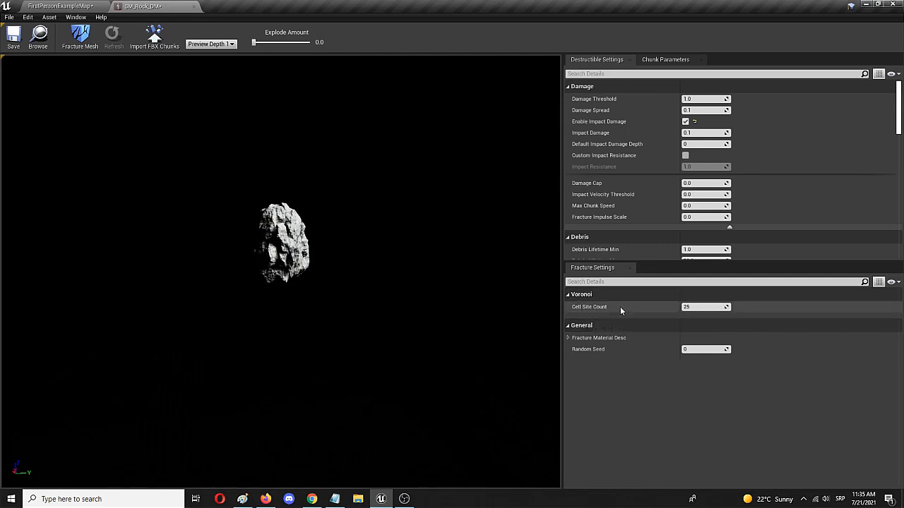
mouse_move(625, 308)
text(50)
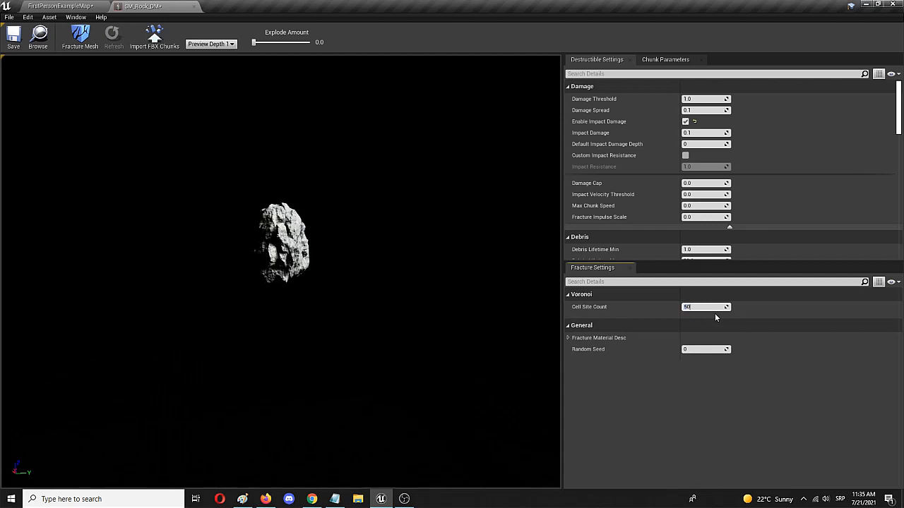
- Commit a Voronoi Cell Site Count of 50 for SM_Rock_DM
click(568, 294)
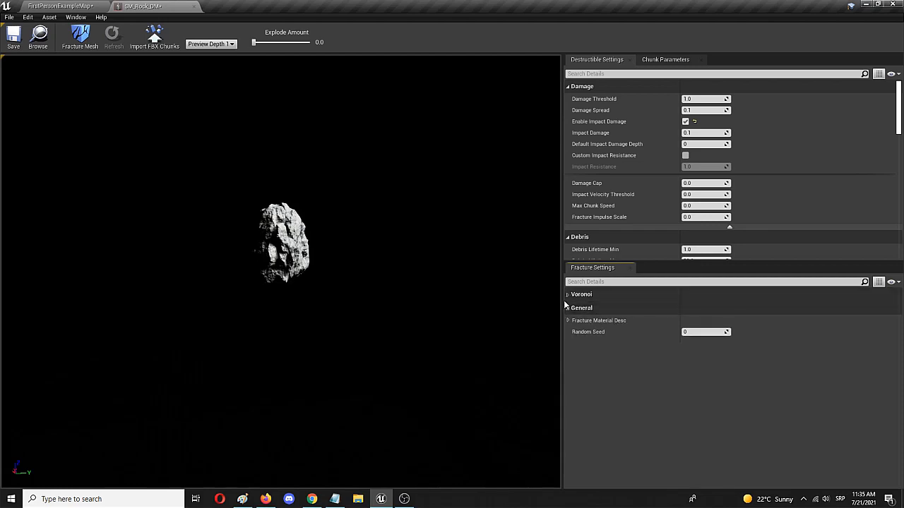
click(567, 295)
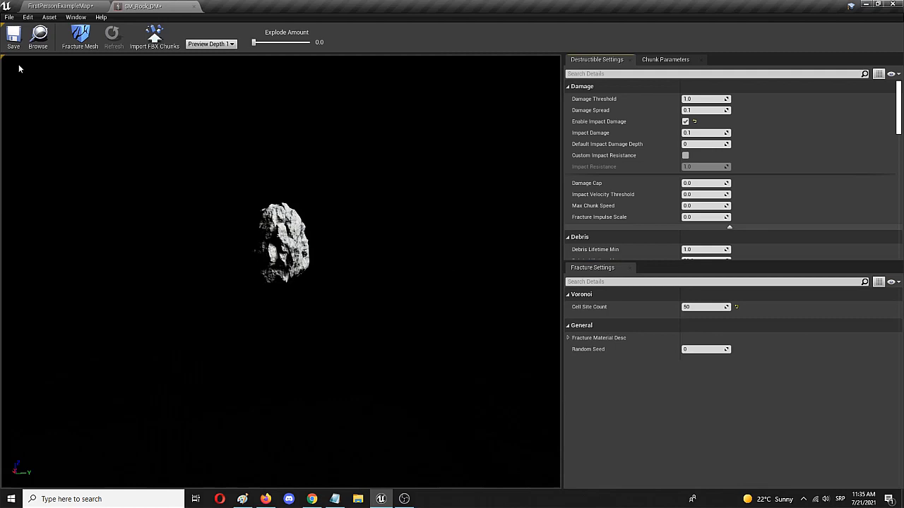
mouse_move(80, 35)
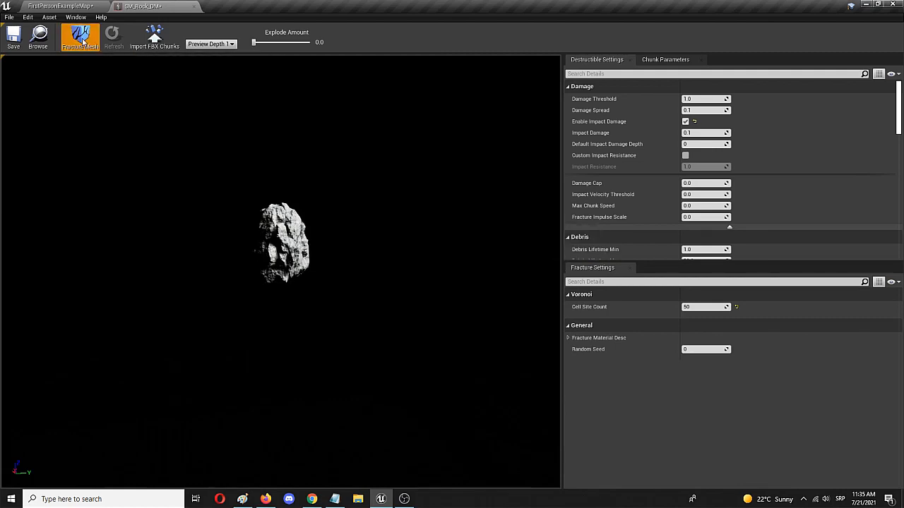
- Re-fracture SM_Rock_DM into 50 cells, preview the exploded chunks, then reassemble them
click(80, 37)
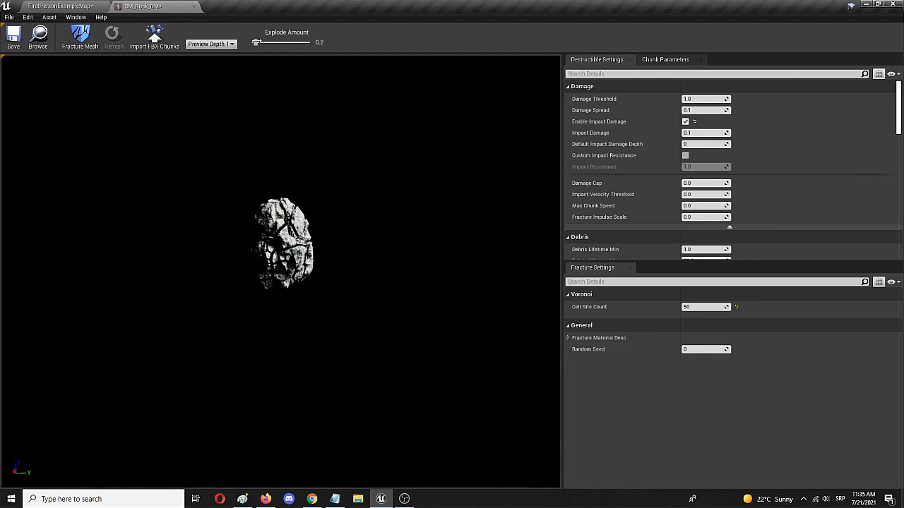
drag(257, 42, 283, 41)
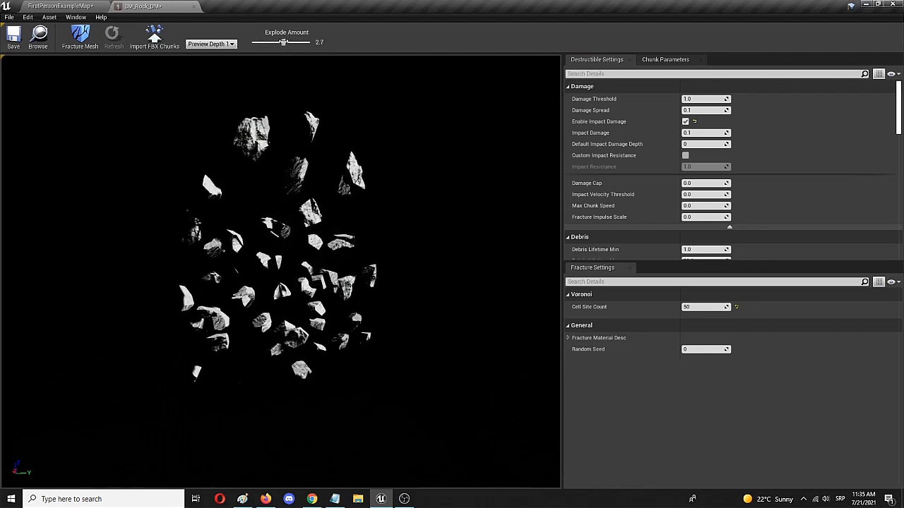
drag(283, 42, 251, 41)
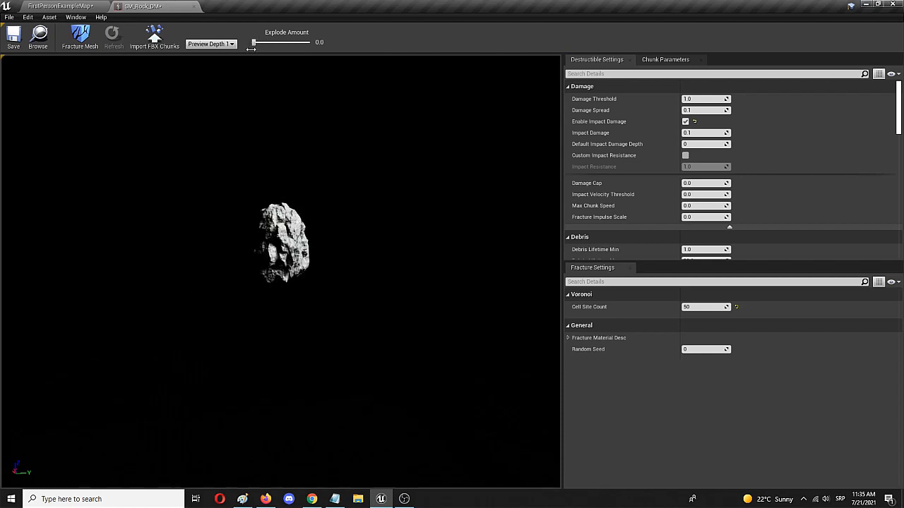
mouse_move(243, 64)
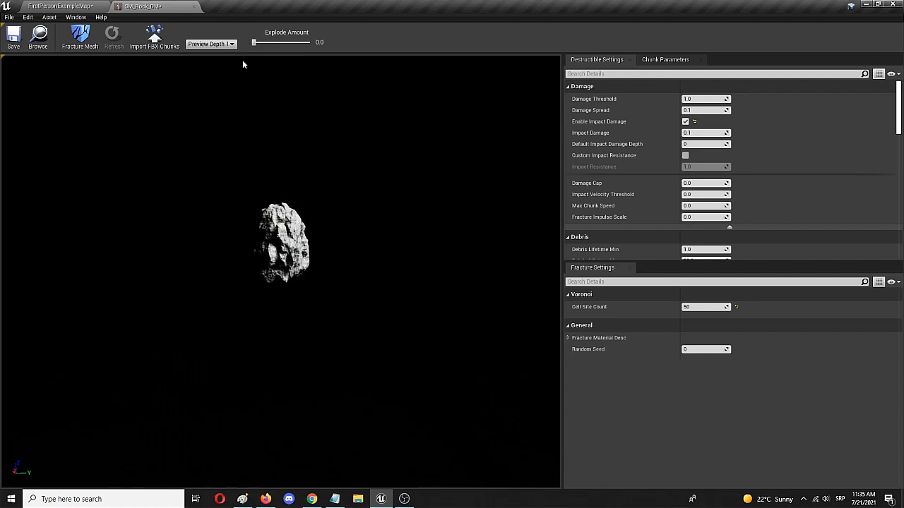
mouse_move(231, 56)
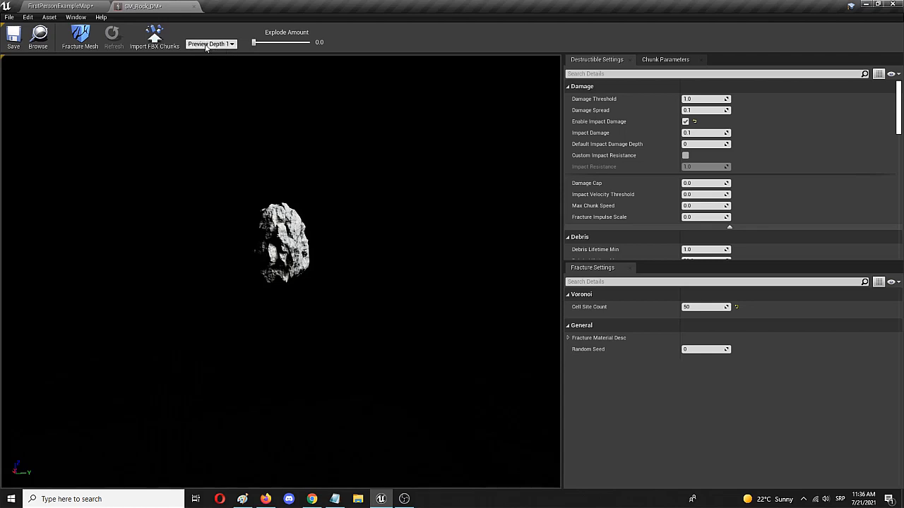
mouse_move(13, 35)
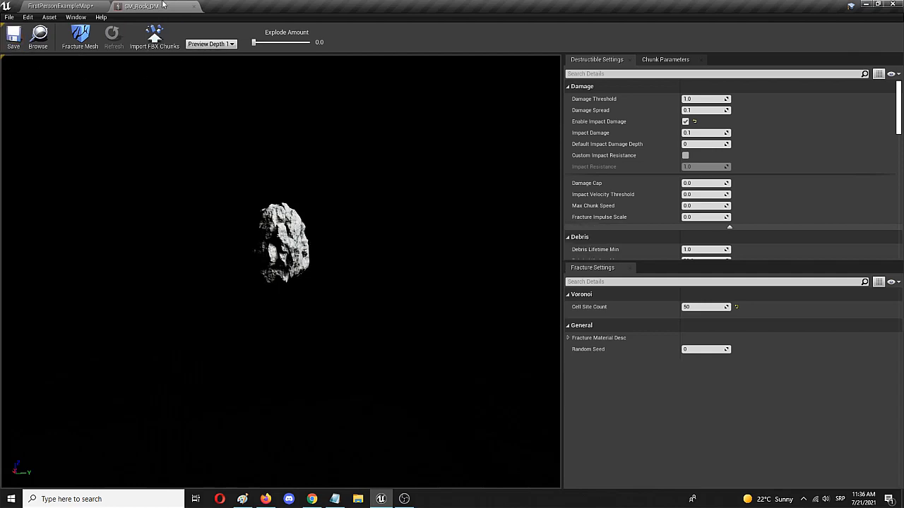
- Drop SM_Rock_DM into the level viewport and enable Simulate Physics on the actor
click(60, 6)
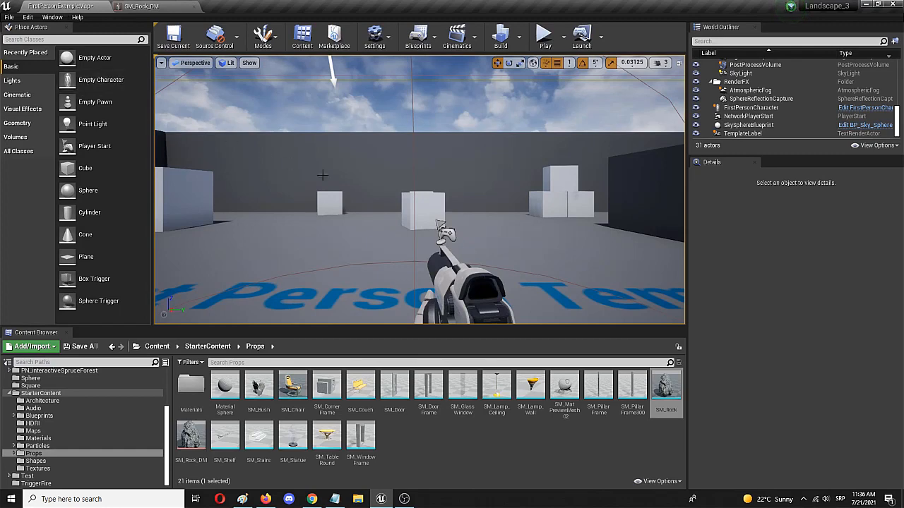
mouse_move(190, 435)
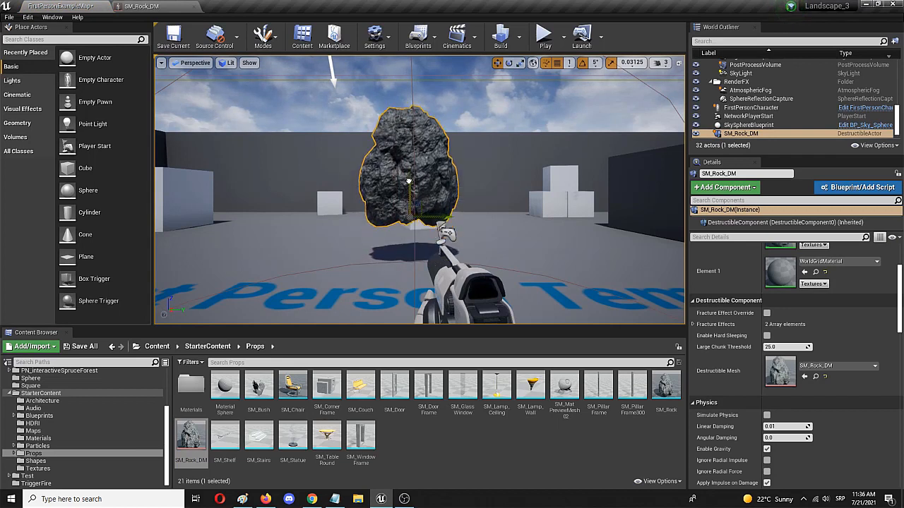
drag(408, 180, 408, 158)
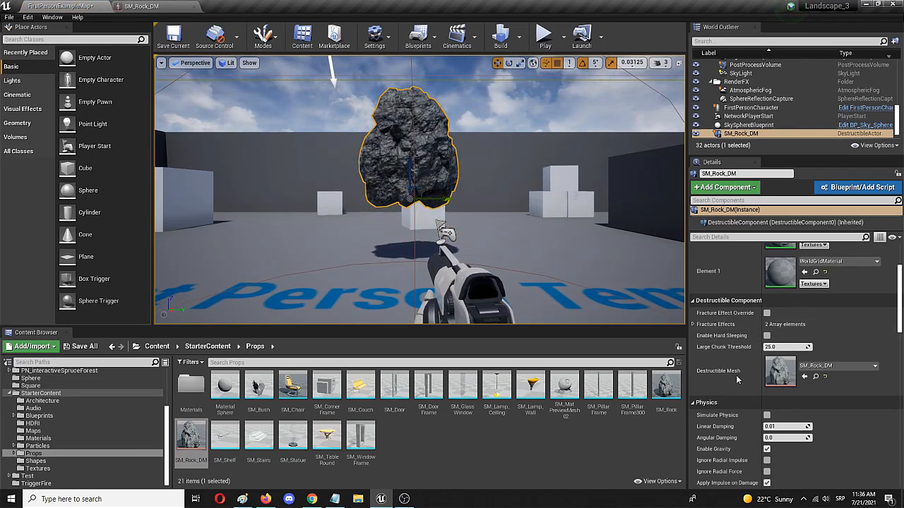
scroll(down, 3)
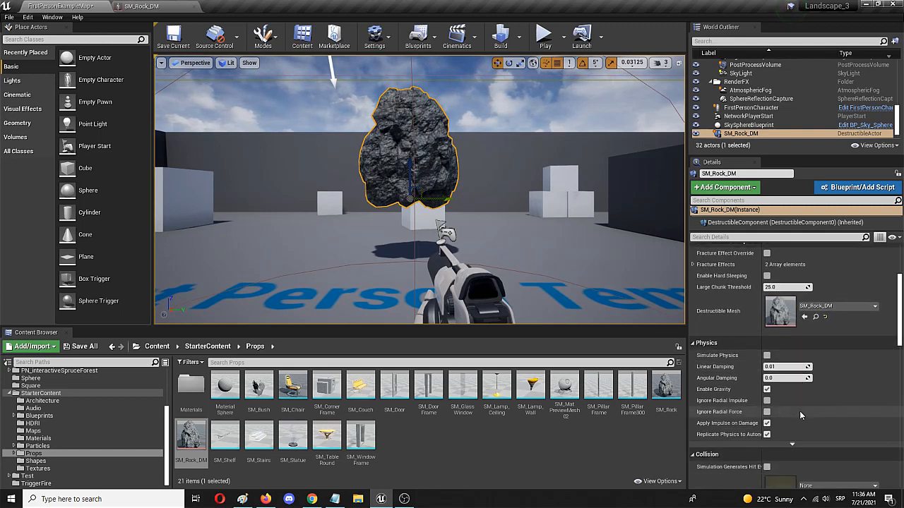
mouse_move(720, 217)
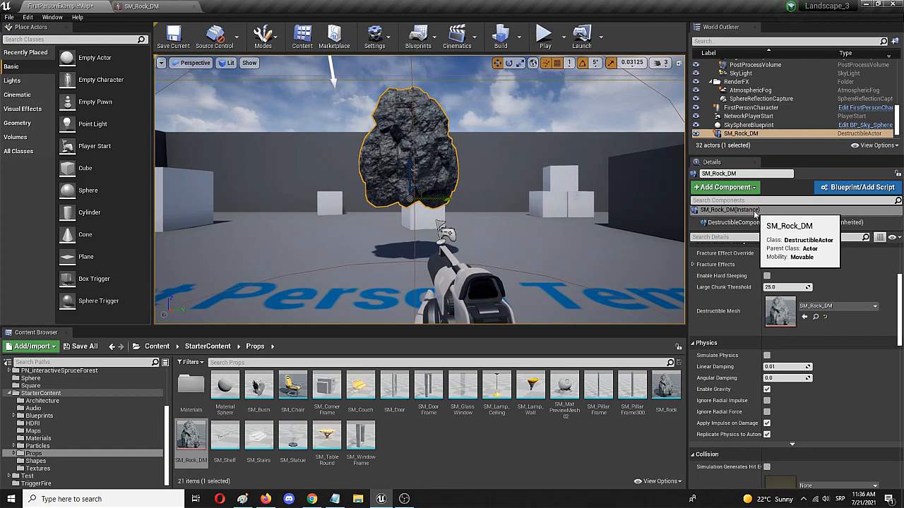
click(766, 355)
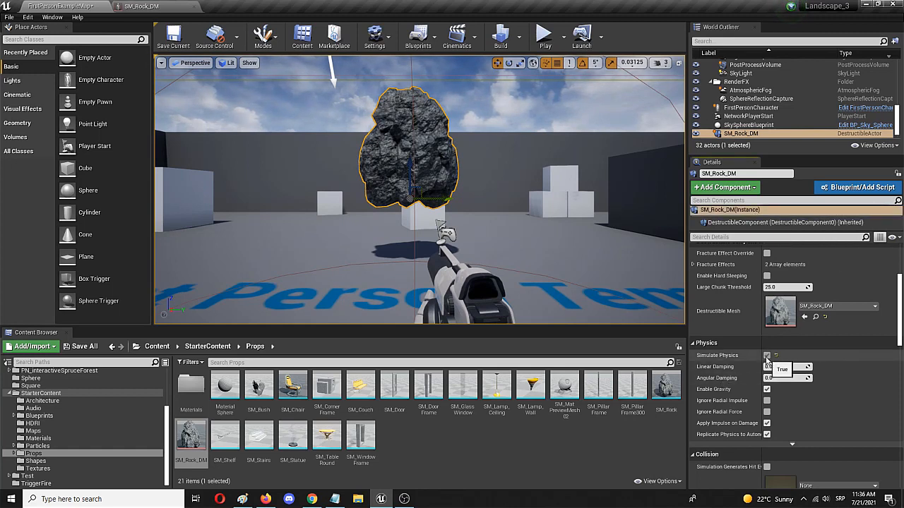
click(767, 355)
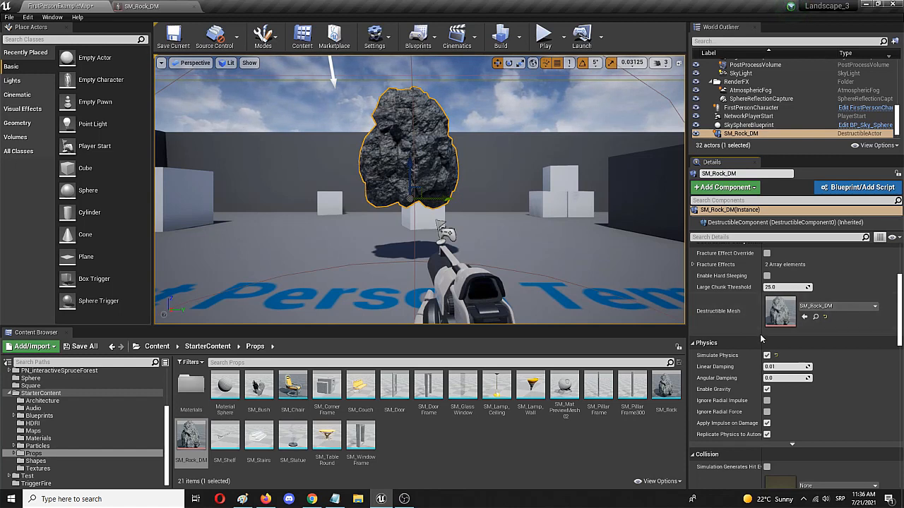
mouse_move(506, 92)
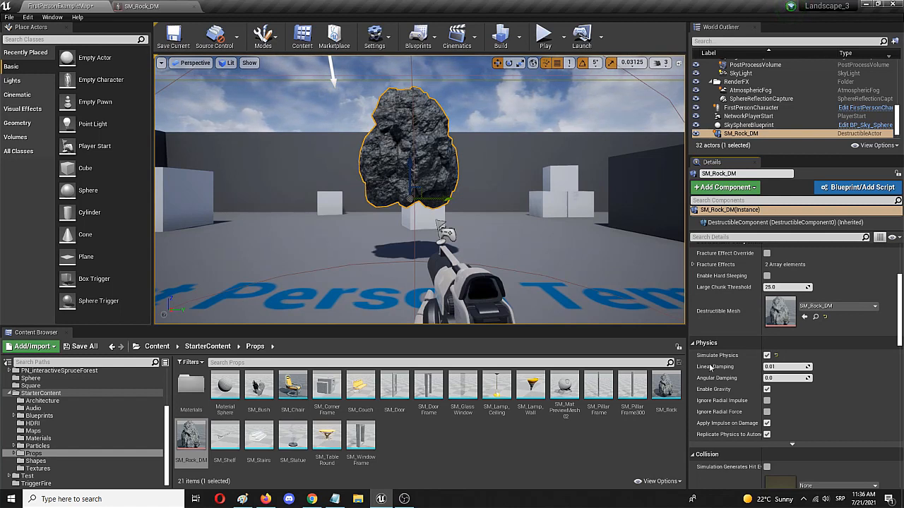
mouse_move(545, 36)
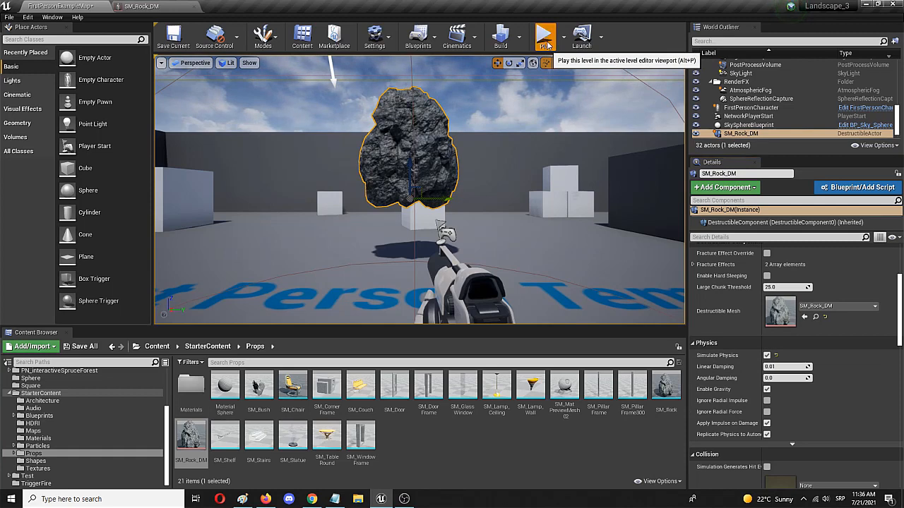
click(544, 34)
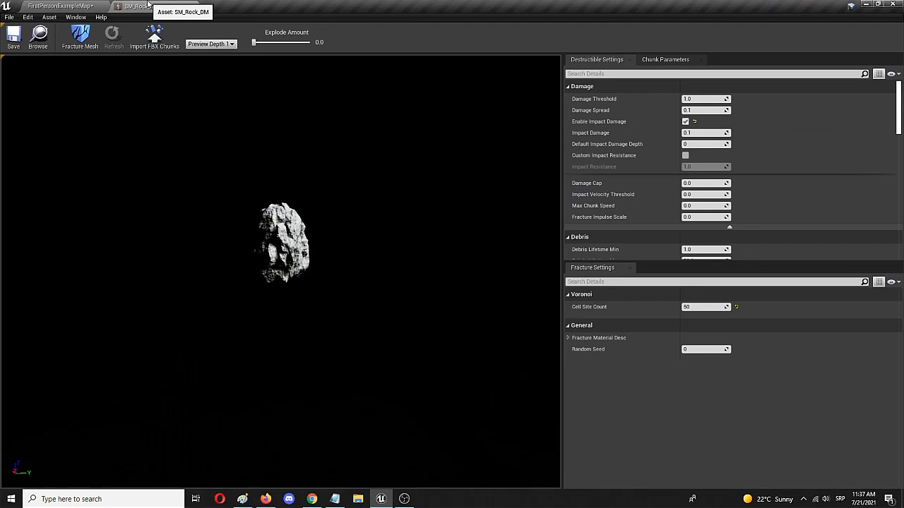
mouse_move(761, 153)
text(3)
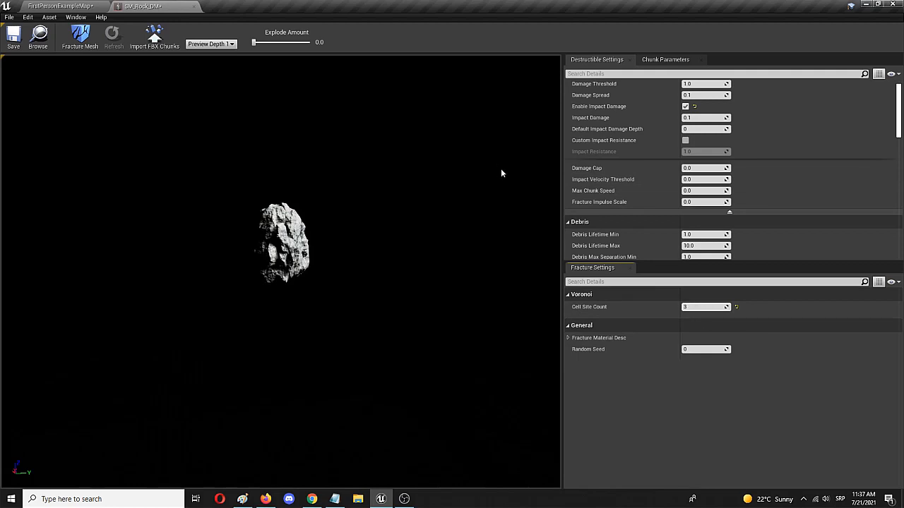
mouse_move(80, 37)
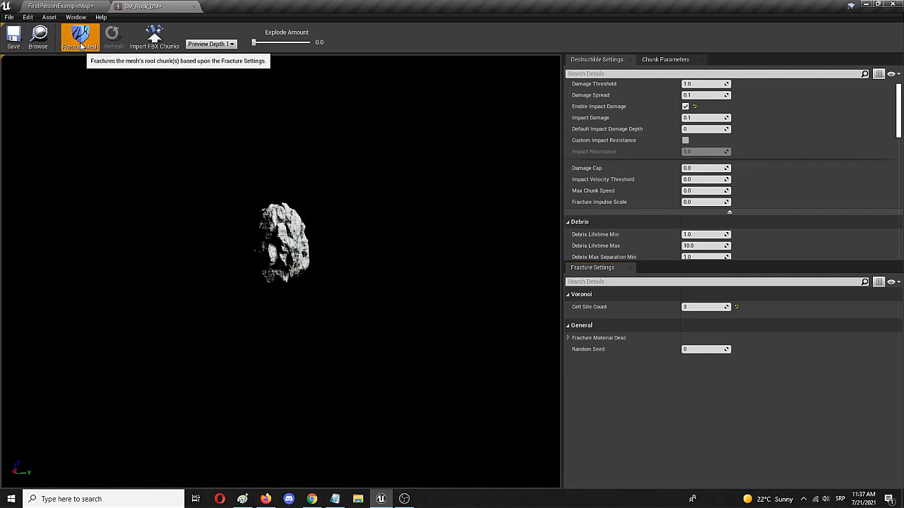
- Fracture SM_Rock_DM into 3 cells and preview the large chunks apart and reassembled
drag(268, 42, 257, 41)
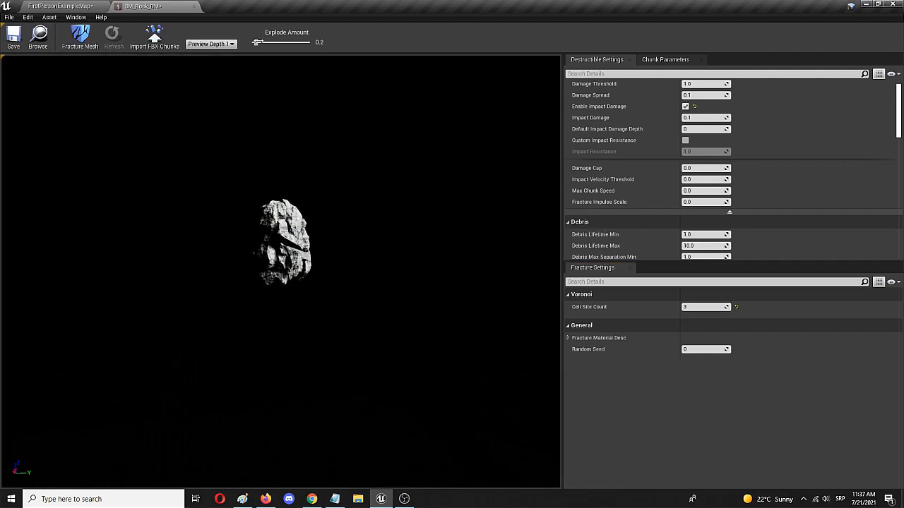
drag(258, 43, 276, 42)
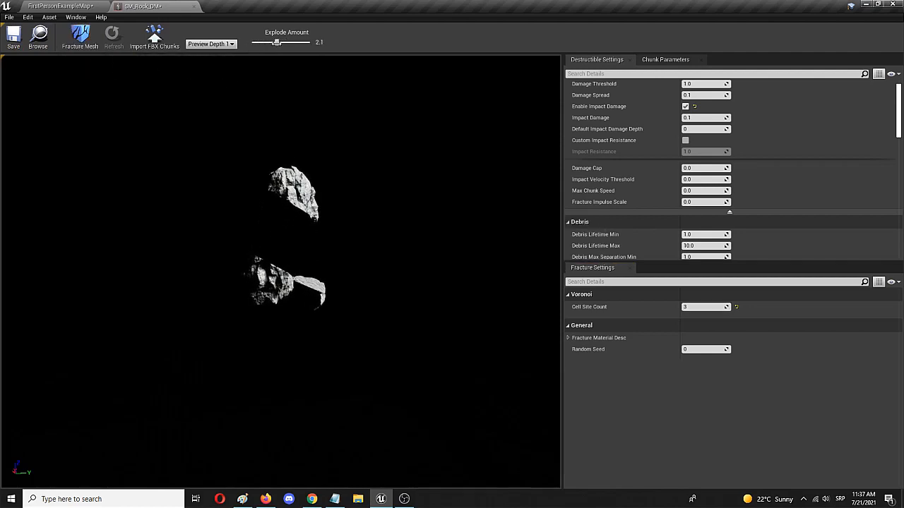
drag(276, 42, 265, 42)
text(100)
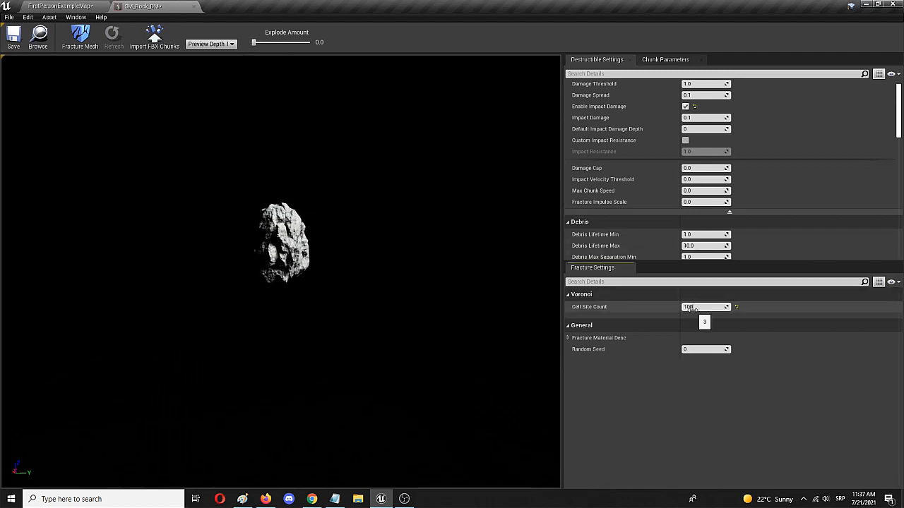
- Fracture SM_Rock_DM into 100 cells, explode the chunks to preview, then reassemble
click(567, 294)
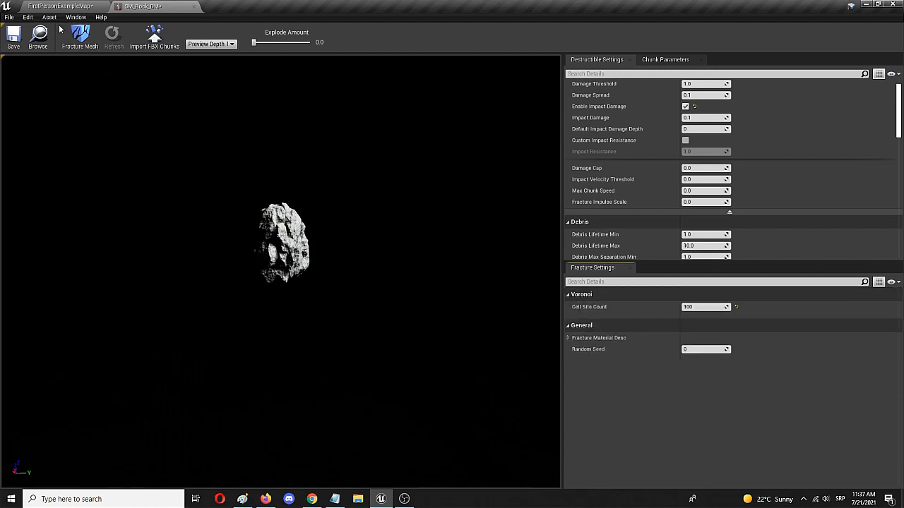
mouse_move(80, 35)
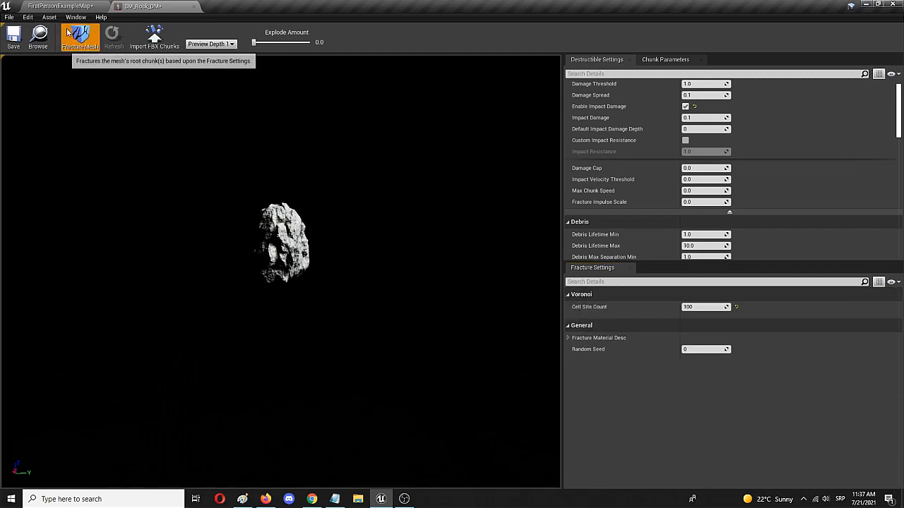
click(79, 37)
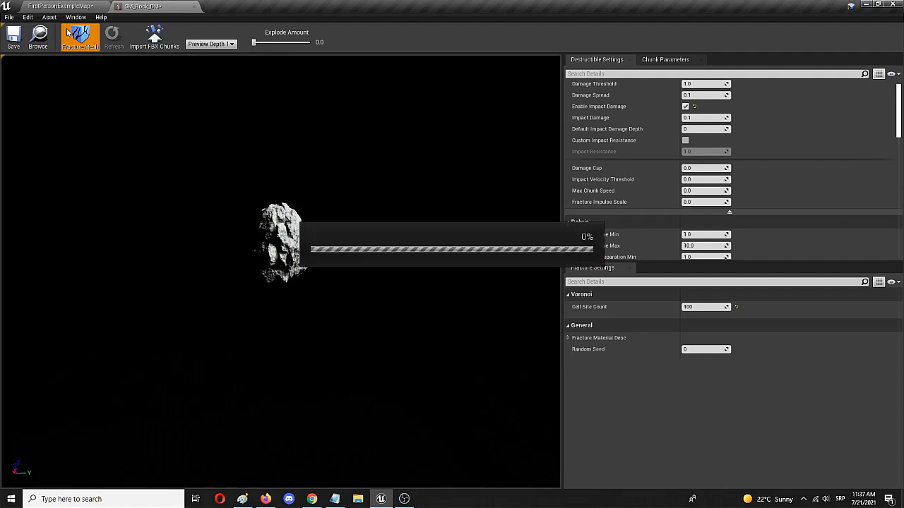
drag(254, 42, 270, 42)
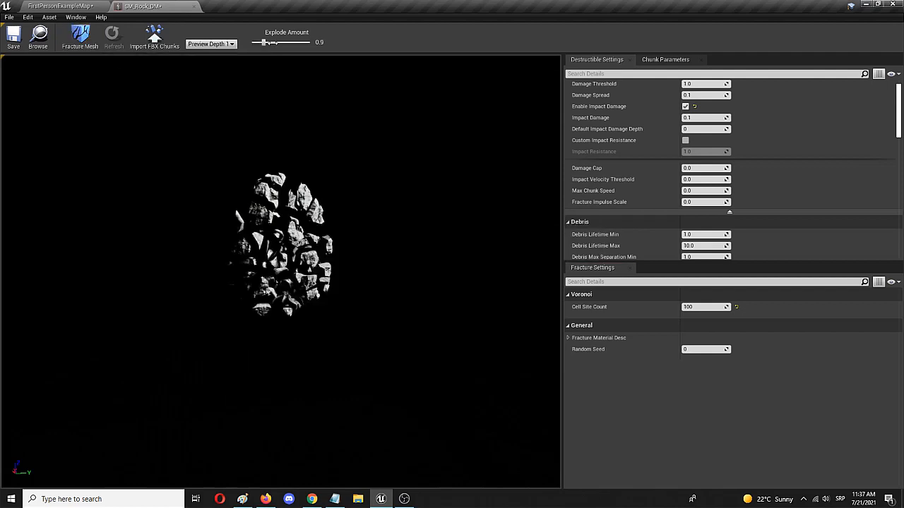
drag(271, 43, 250, 42)
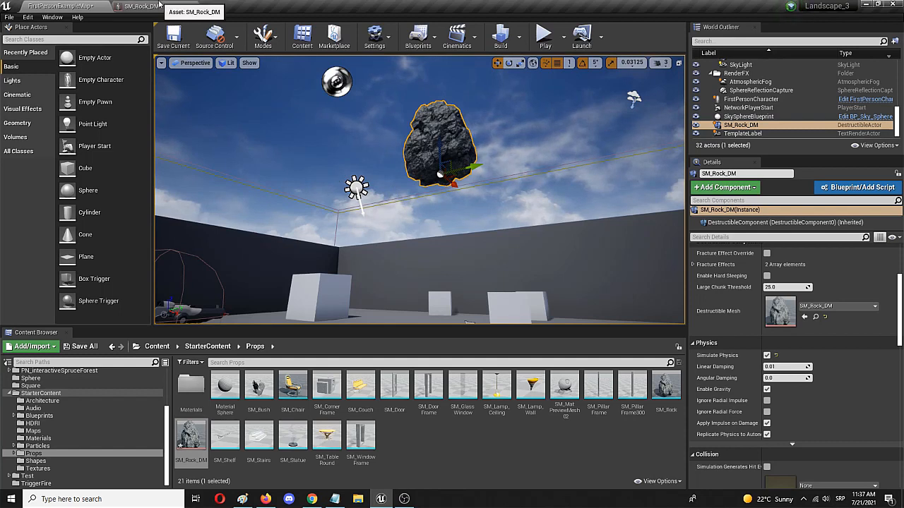
- Return to the level, start Play, and shoot the rock to shatter it
click(142, 7)
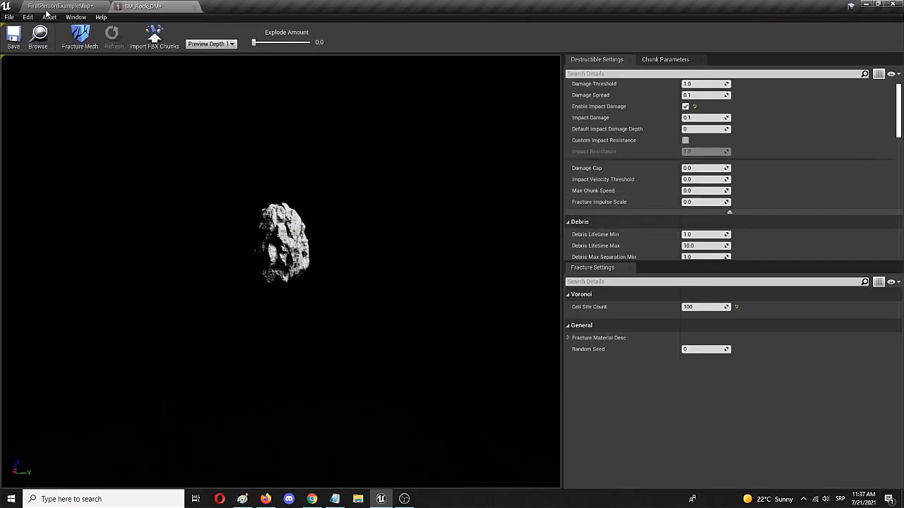
mouse_move(51, 30)
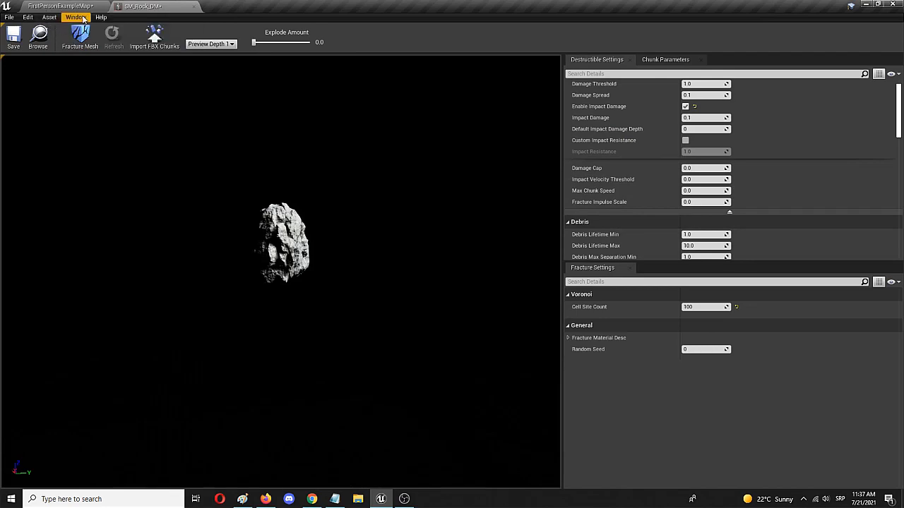
click(60, 6)
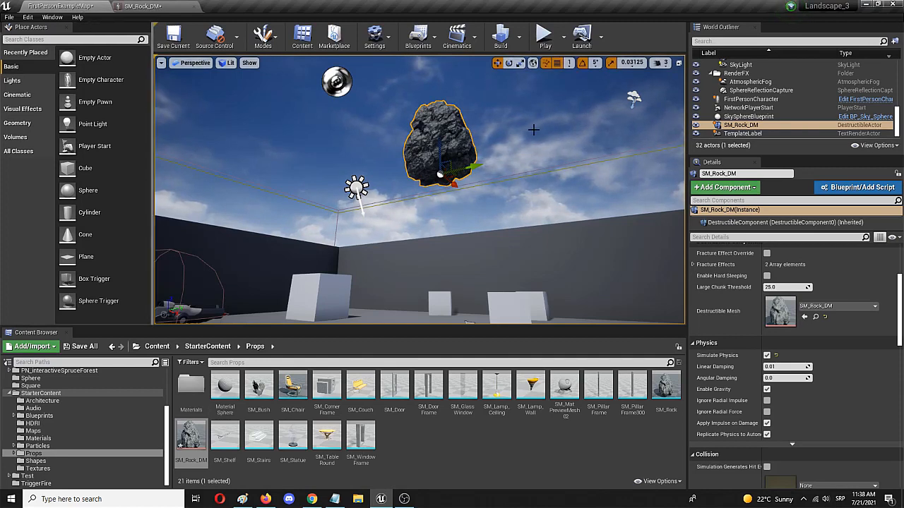
mouse_move(545, 34)
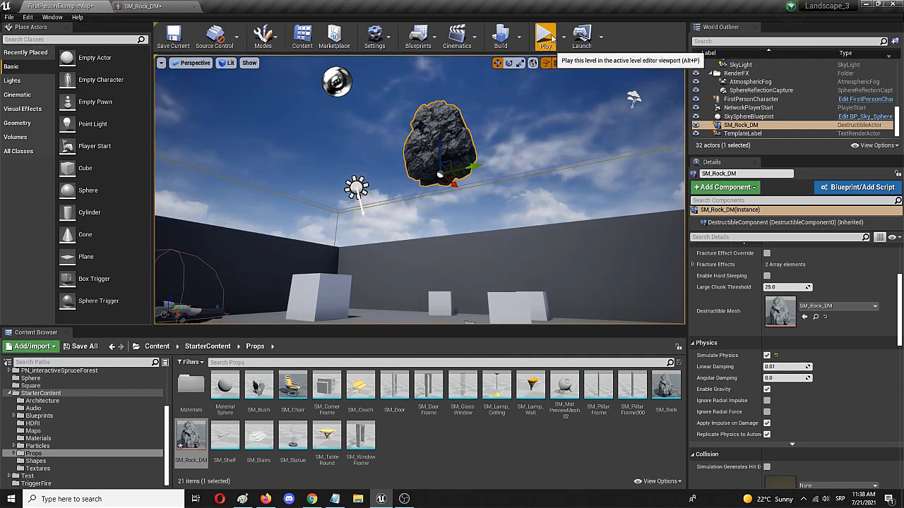
click(545, 36)
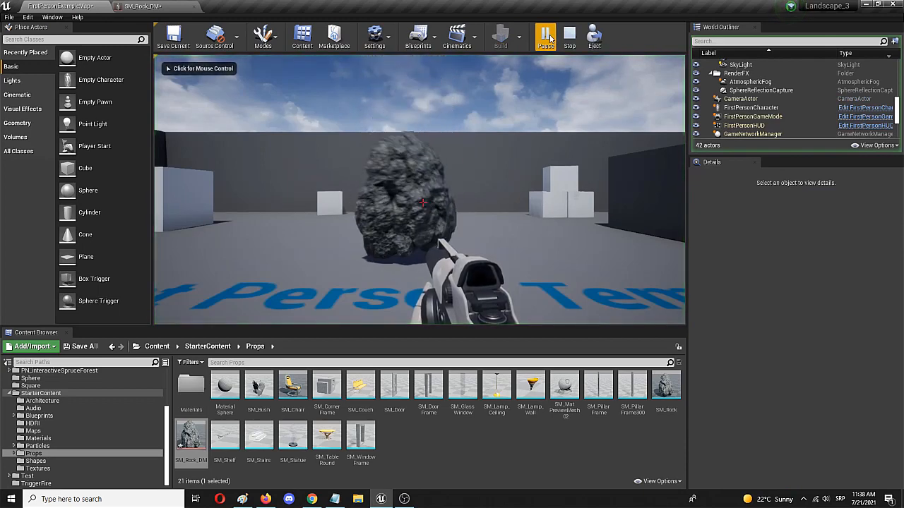
click(545, 36)
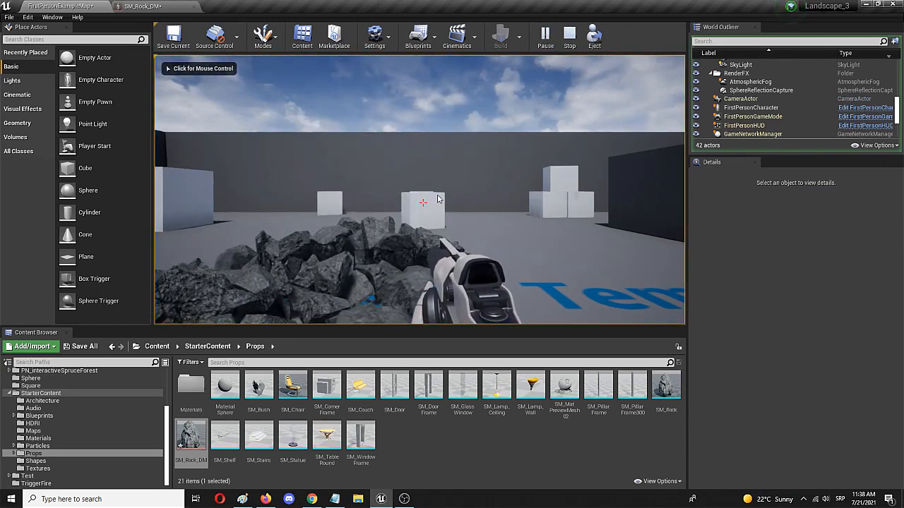